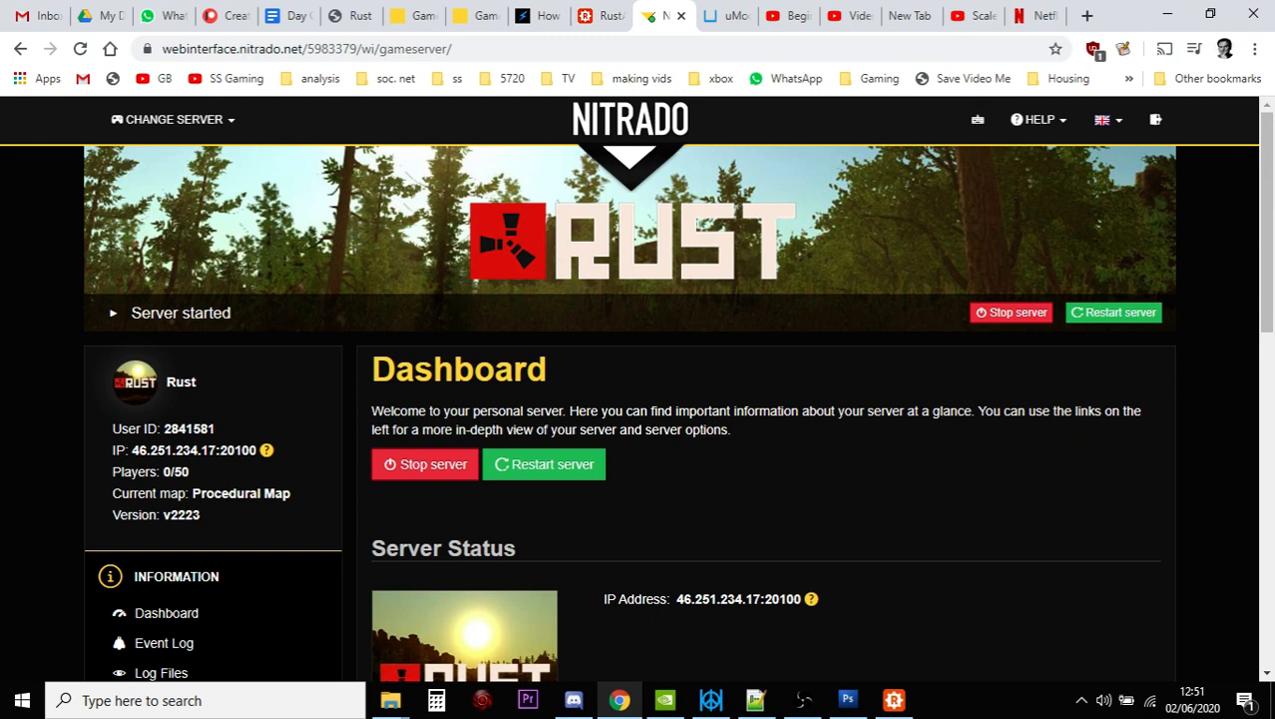
mouse_move(727, 25)
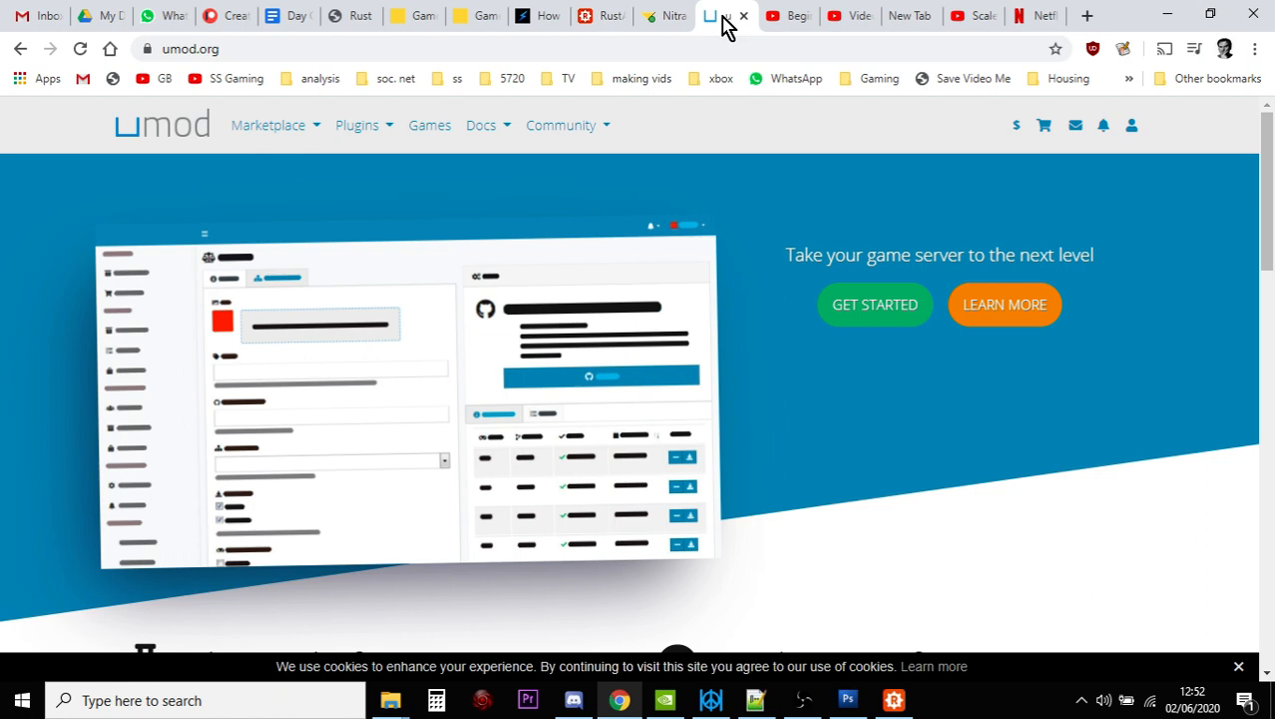
- Go through uMod's Games list to Rust and browse its plugins by most downloads
click(357, 125)
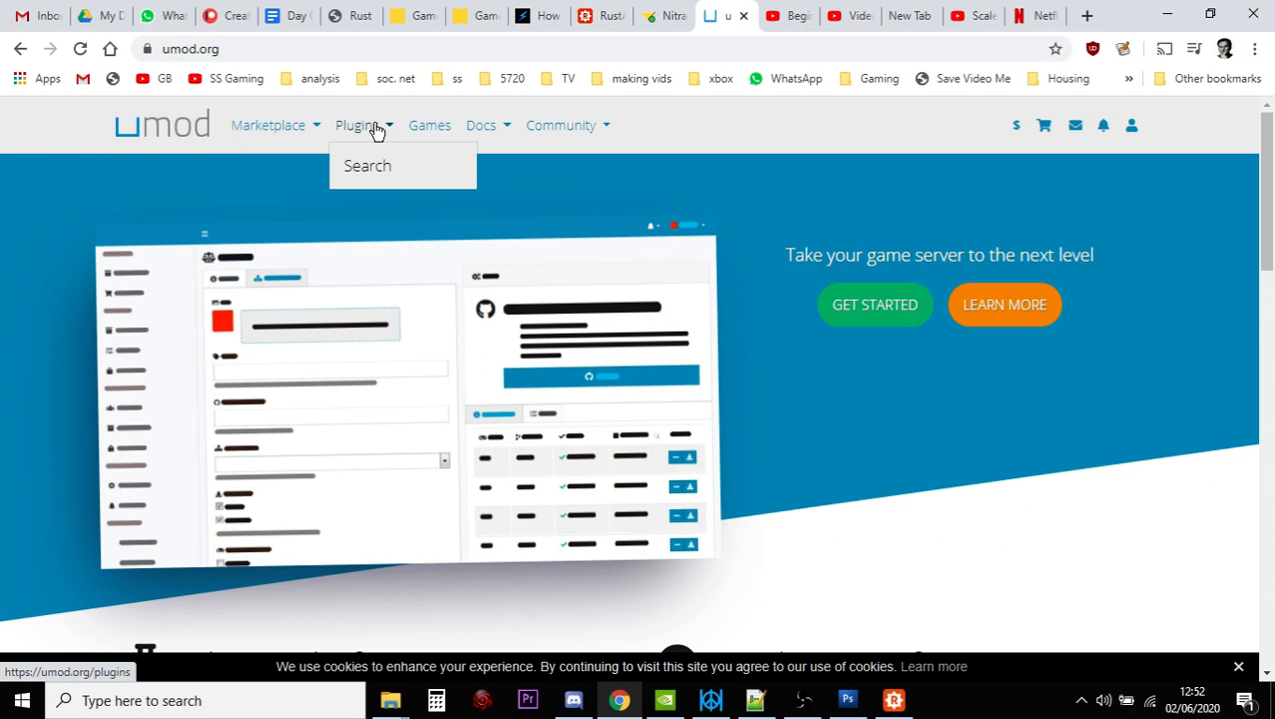
click(429, 125)
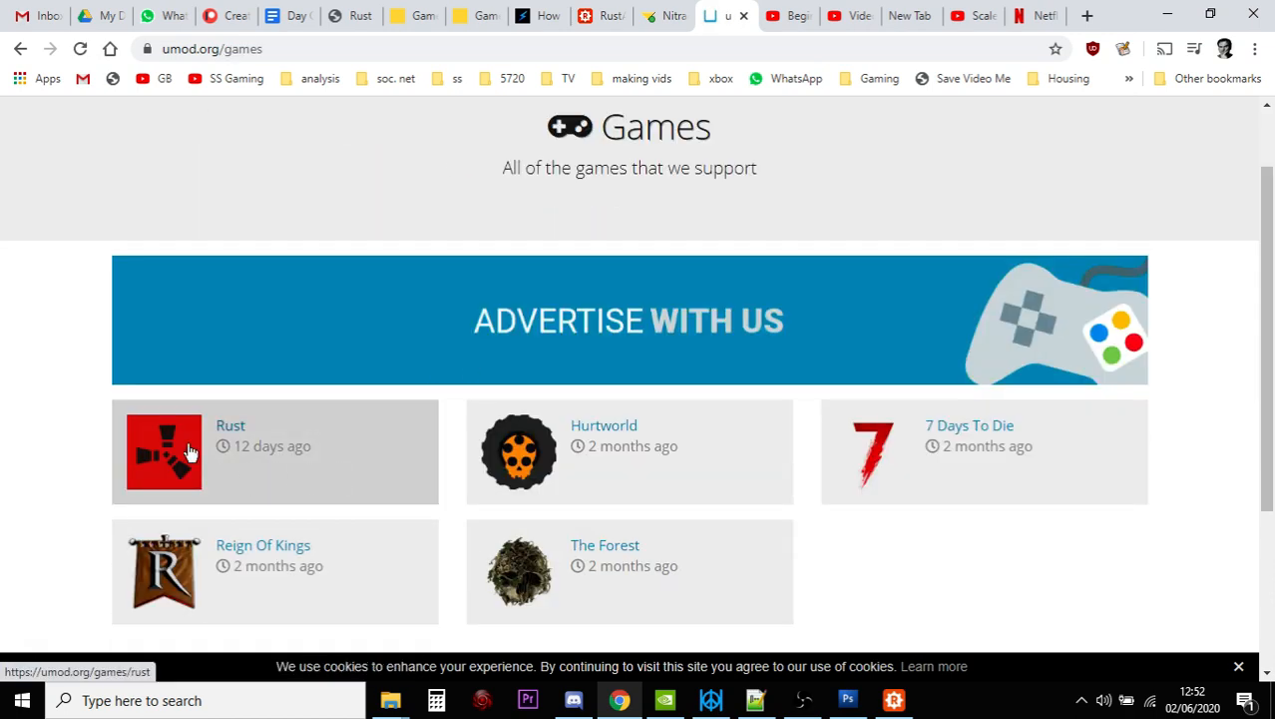
click(163, 451)
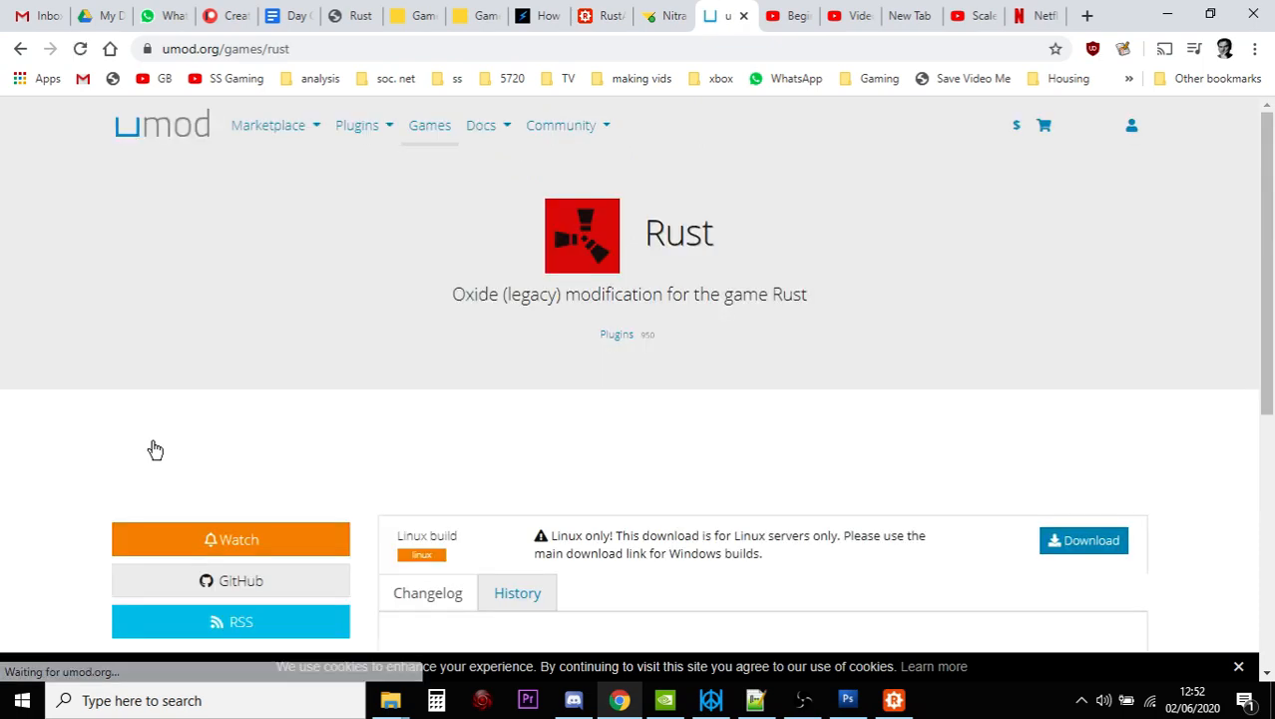
scroll(down, 3)
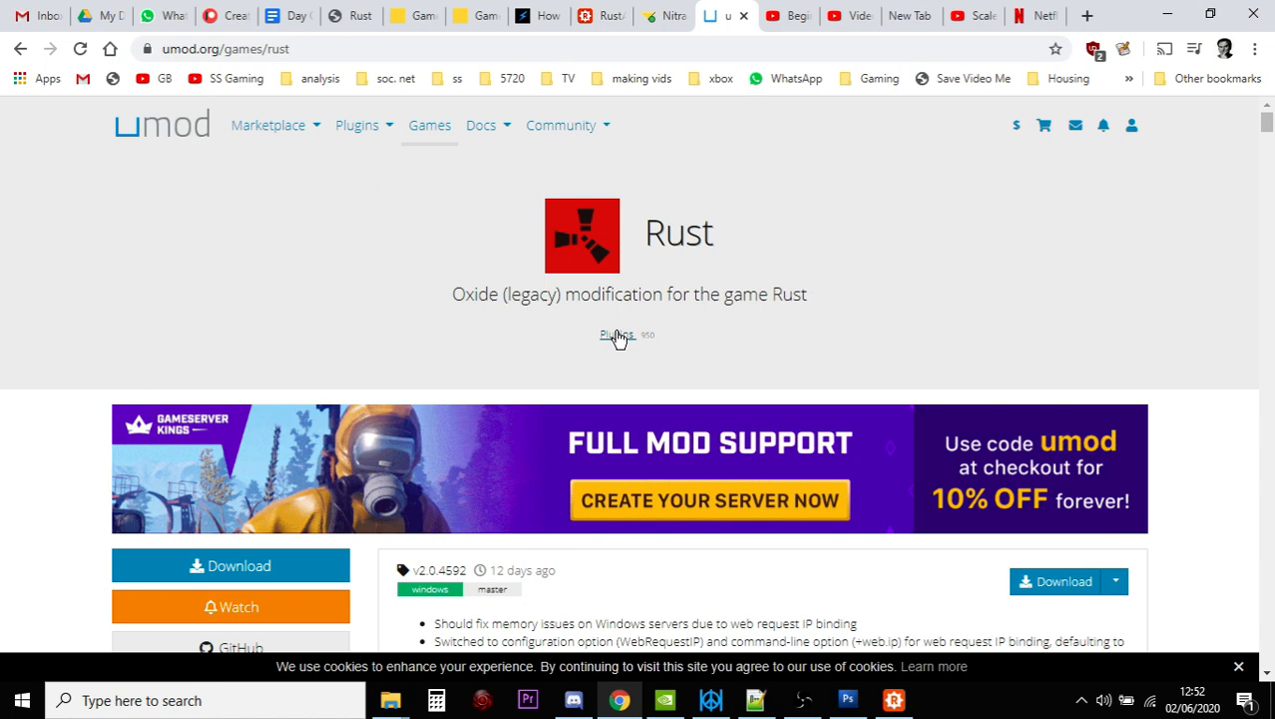
click(616, 335)
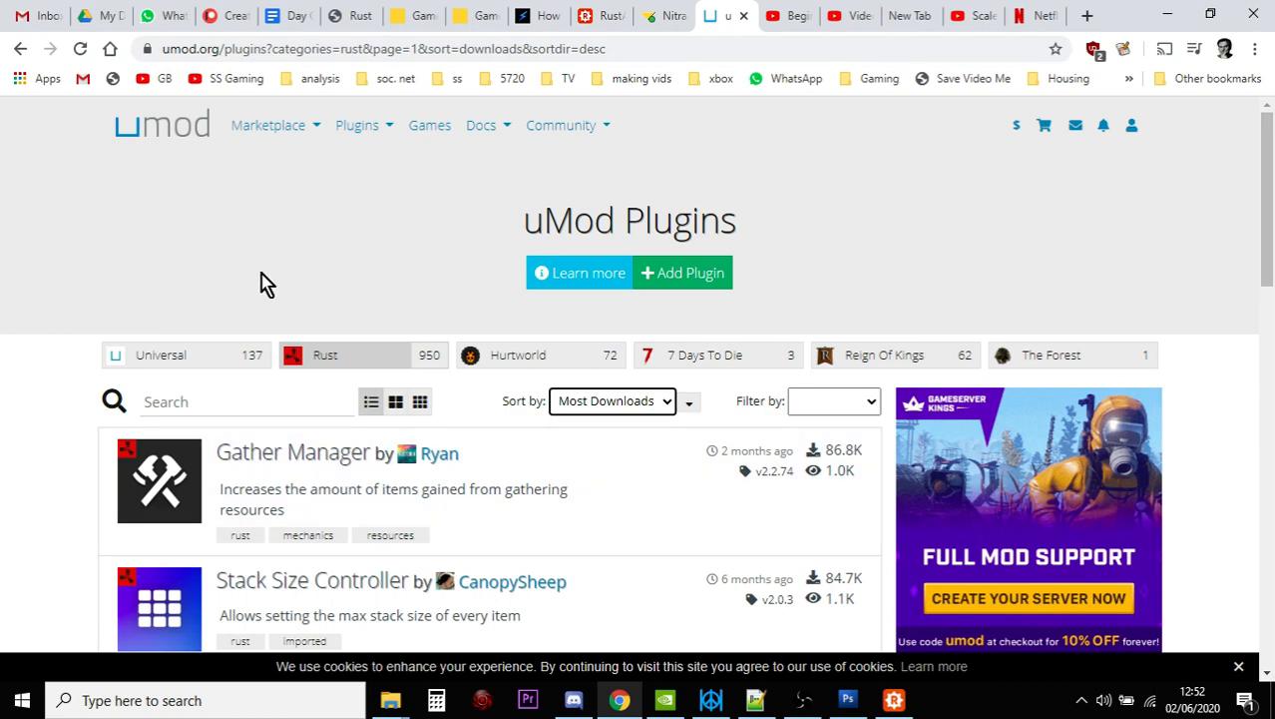
mouse_move(220, 249)
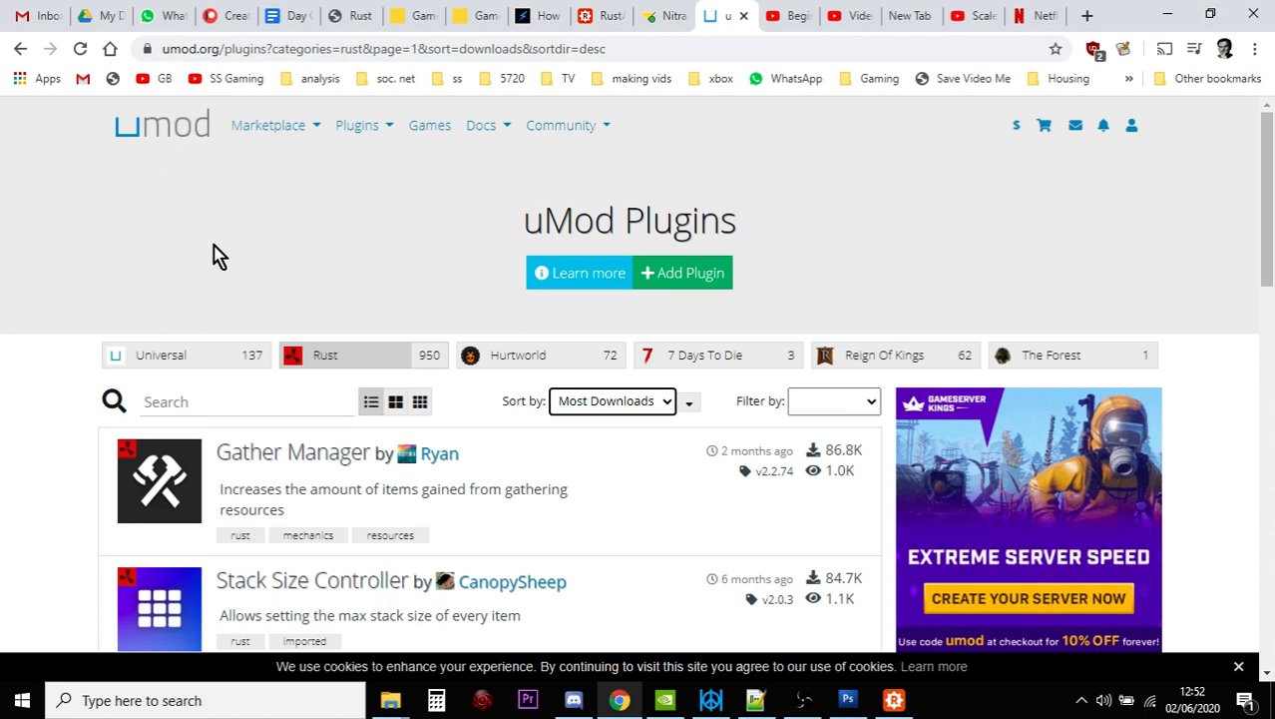
scroll(down, 3)
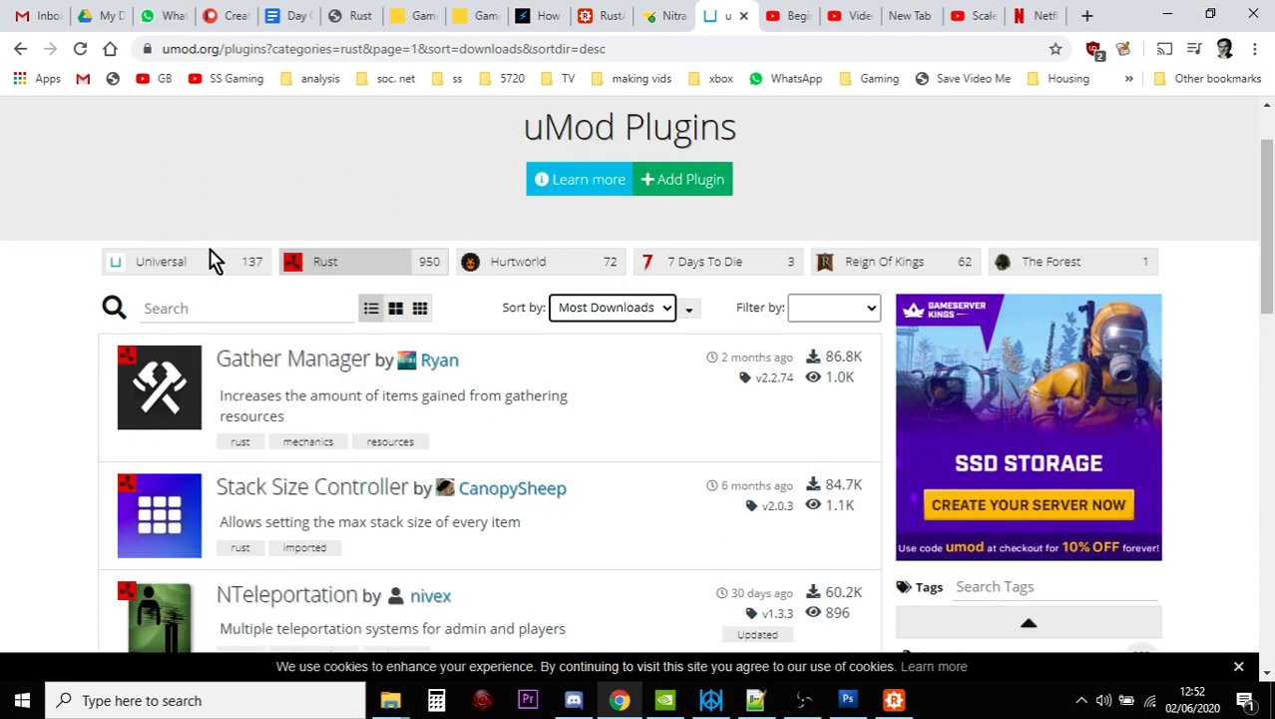
mouse_move(324, 349)
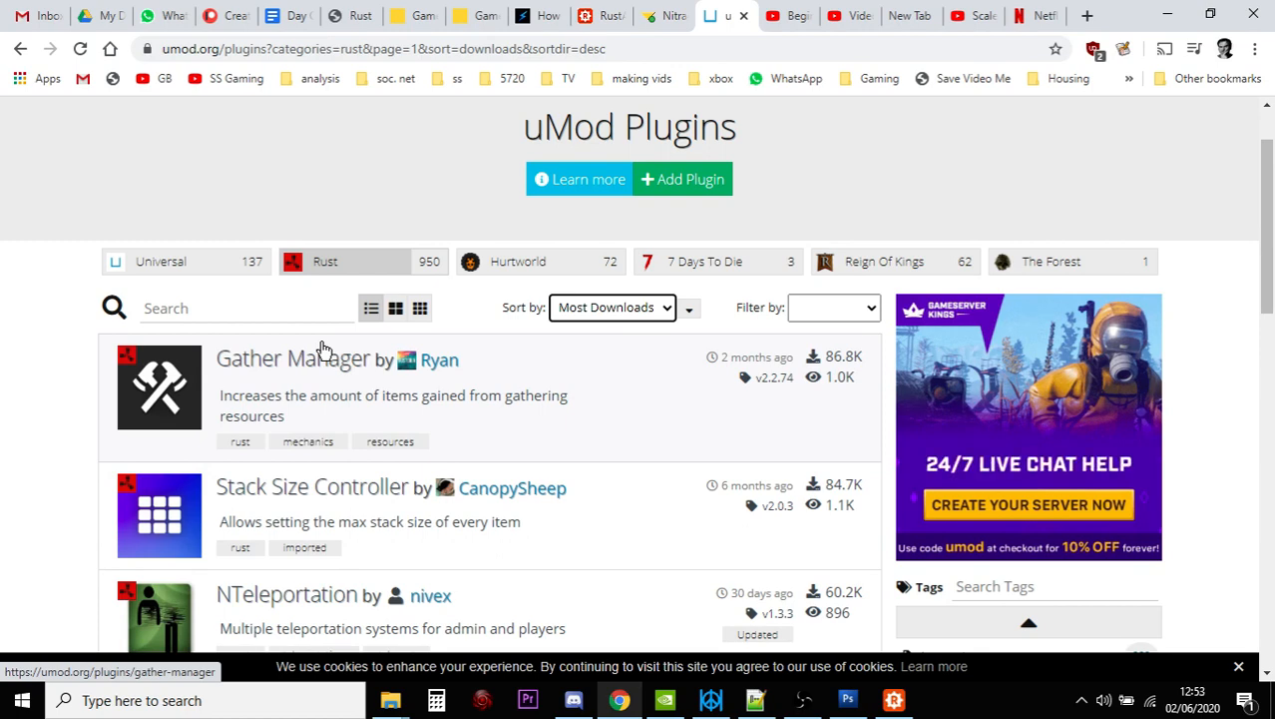
scroll(down, 3)
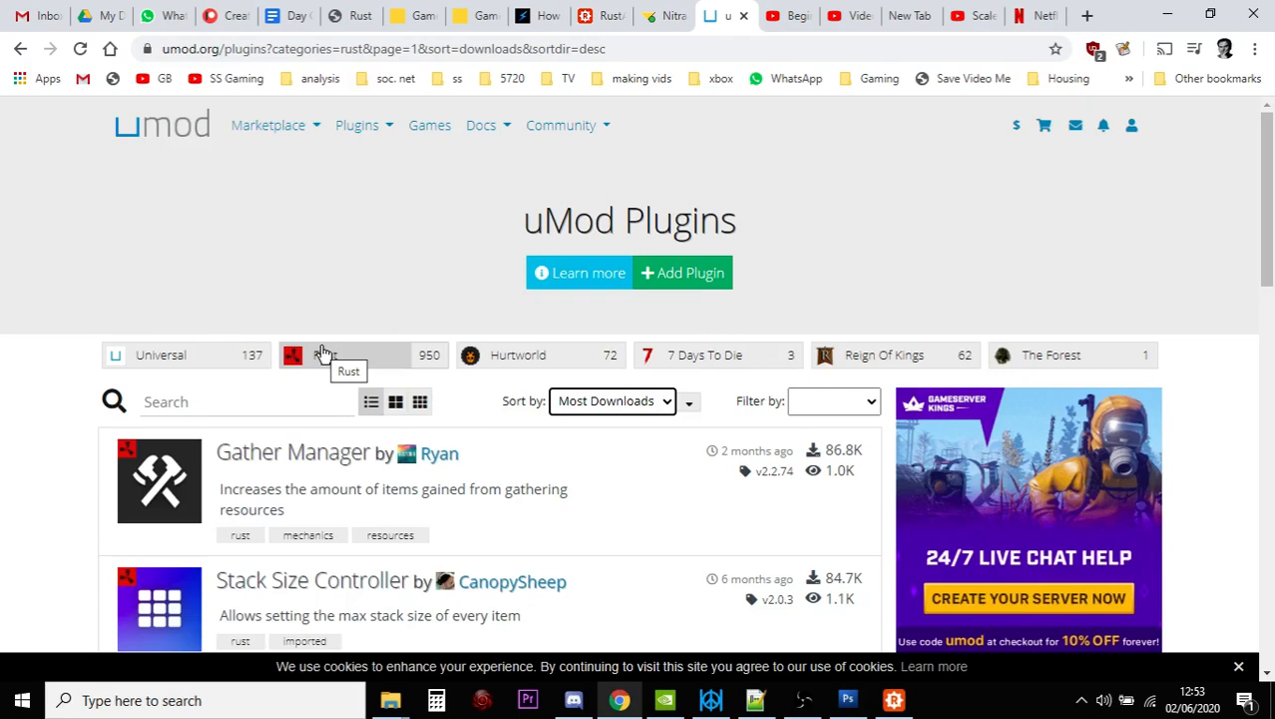
scroll(down, 3)
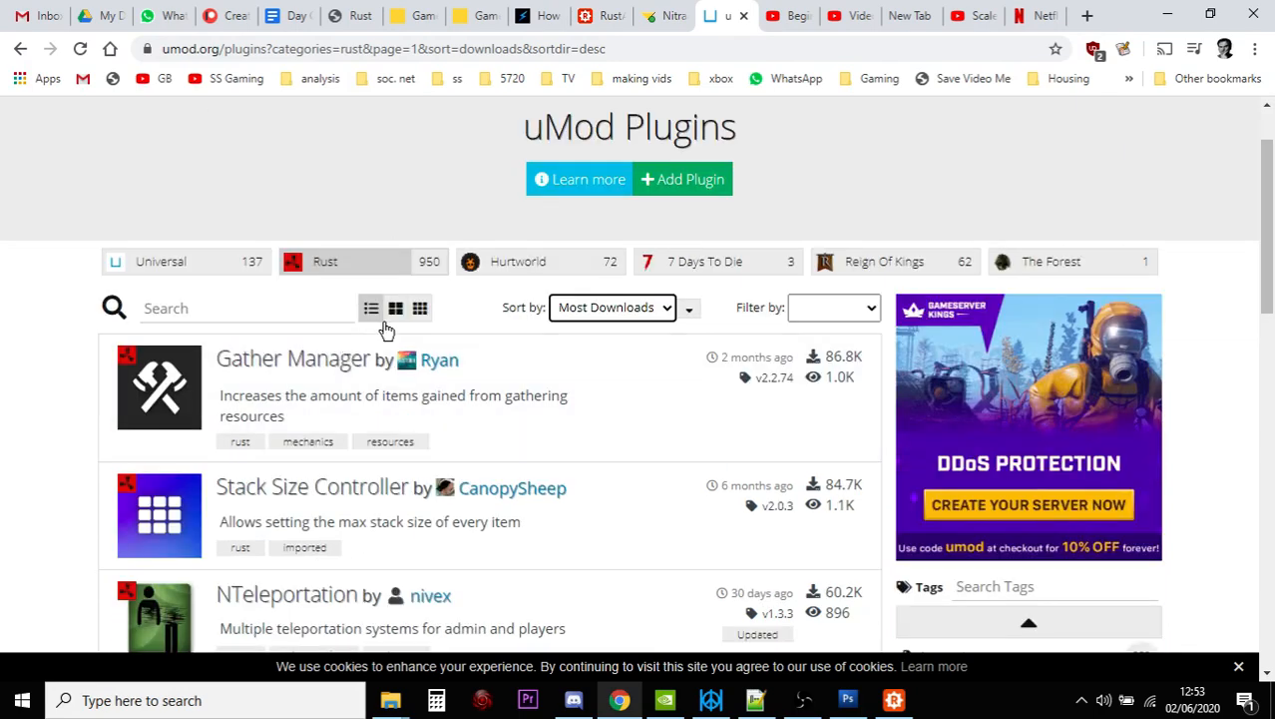
- Read the Gather Manager plugin documentation on uMod, then return to the Nitrado dashboard tab
click(292, 359)
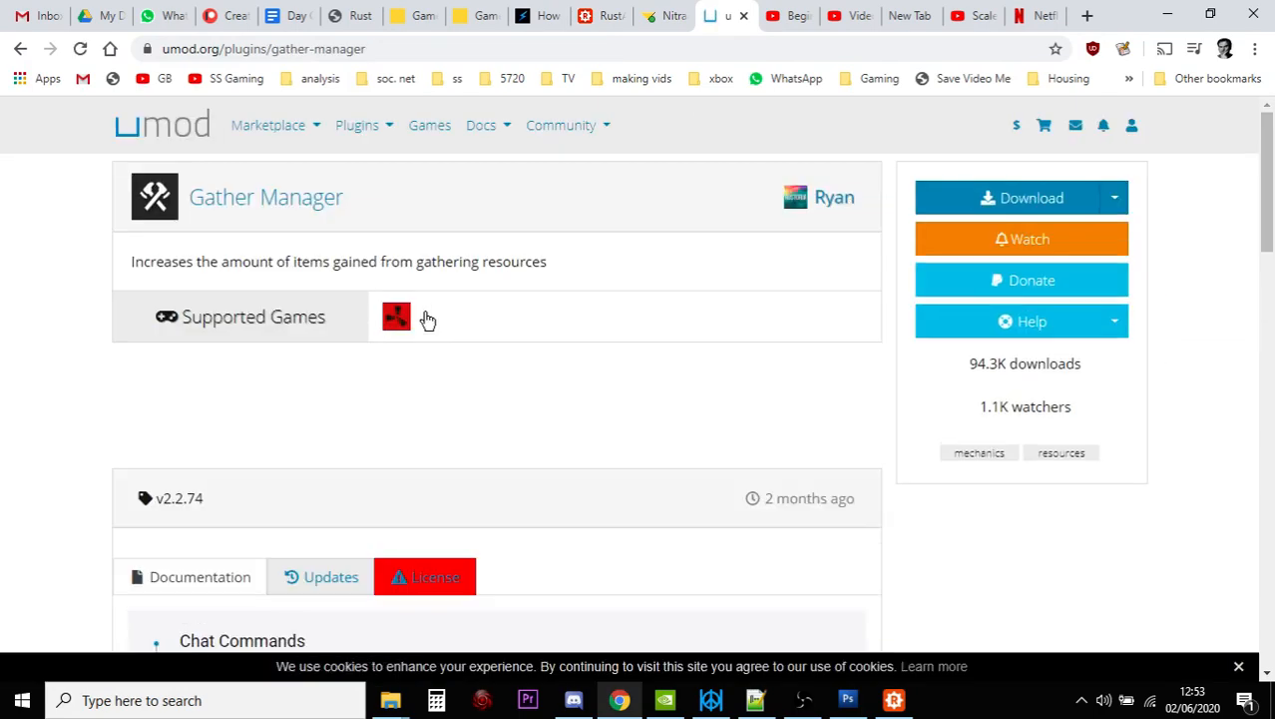
scroll(down, 3)
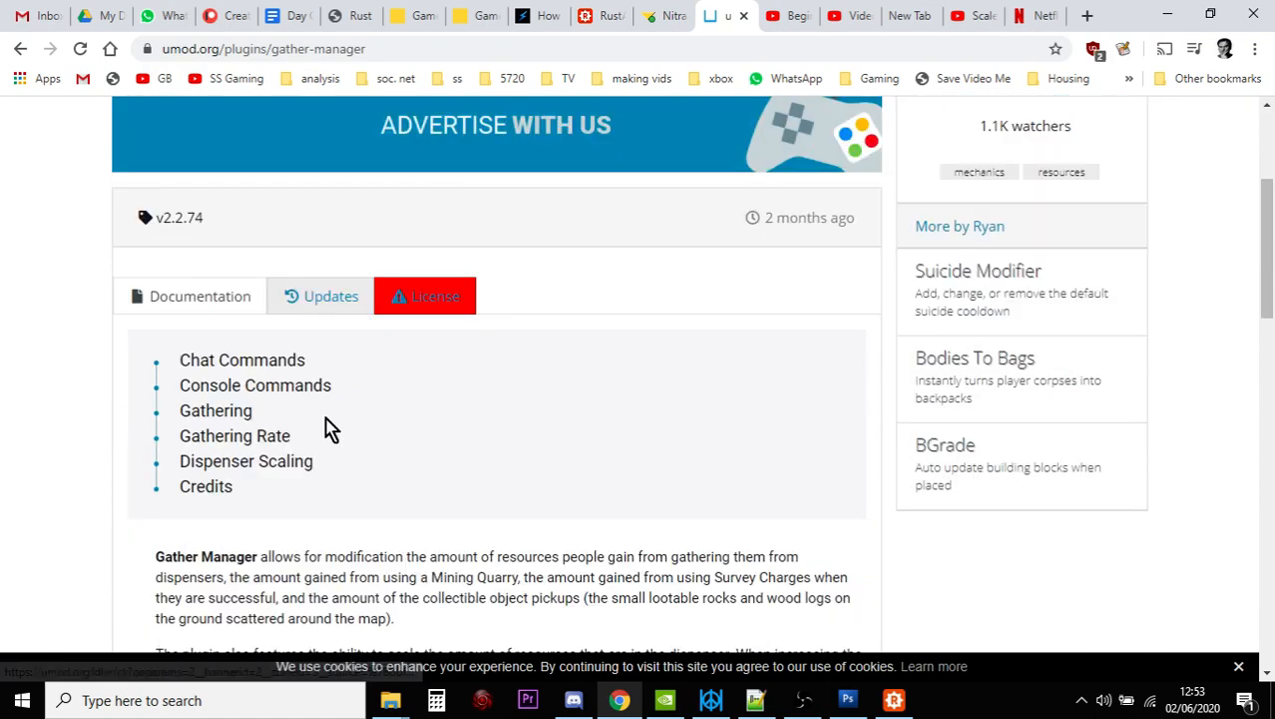
scroll(down, 3)
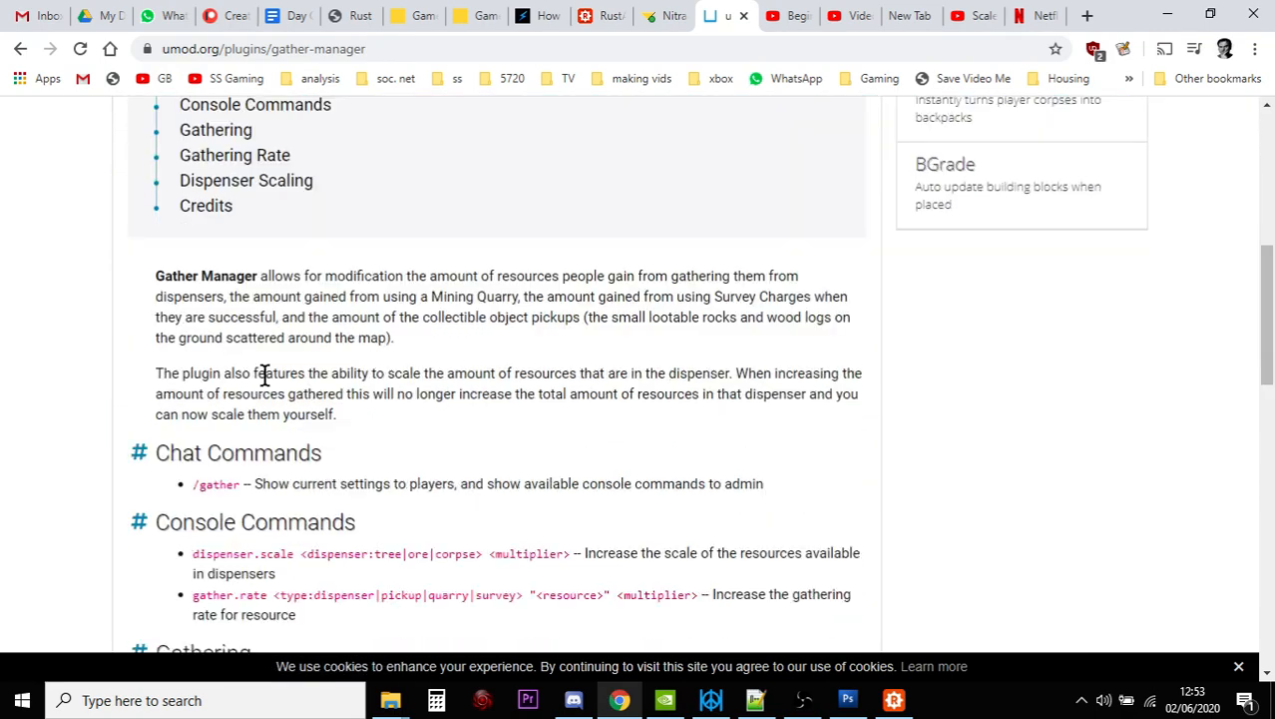
scroll(down, 3)
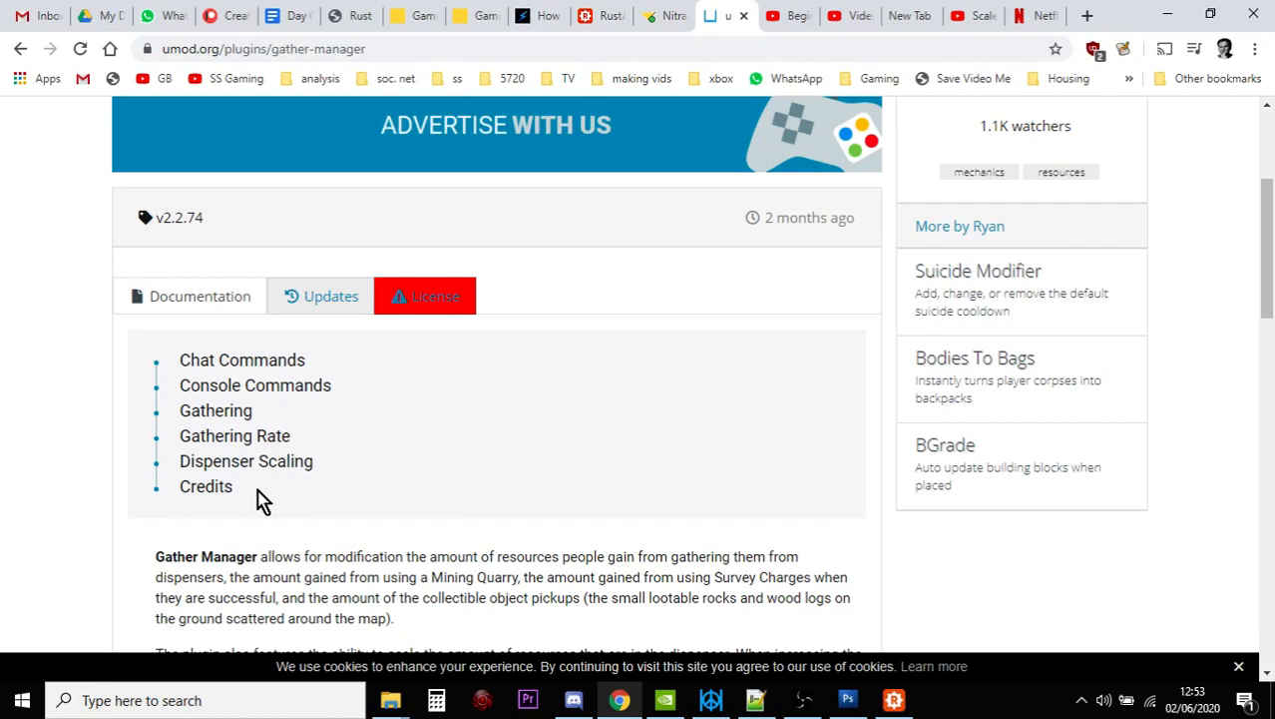
click(661, 15)
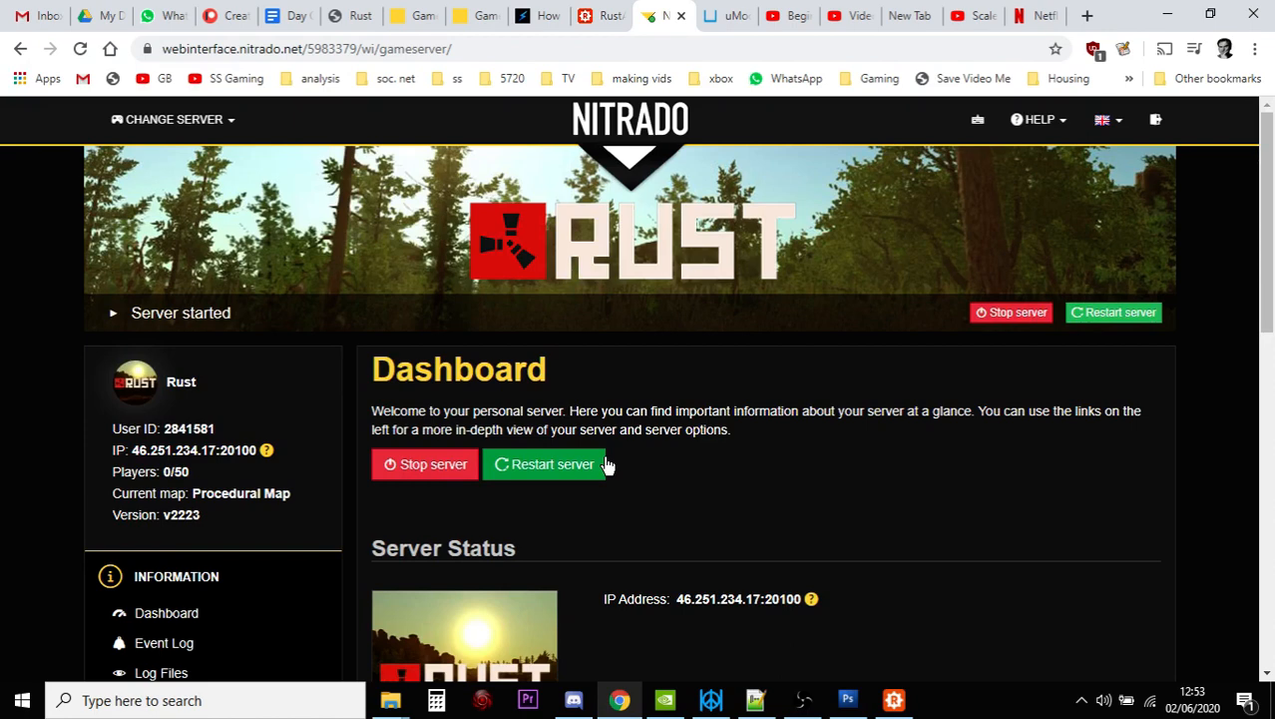
- Confirm the Oxide extension is enabled in Nitrado's General settings, then switch to RustAdmin
scroll(down, 3)
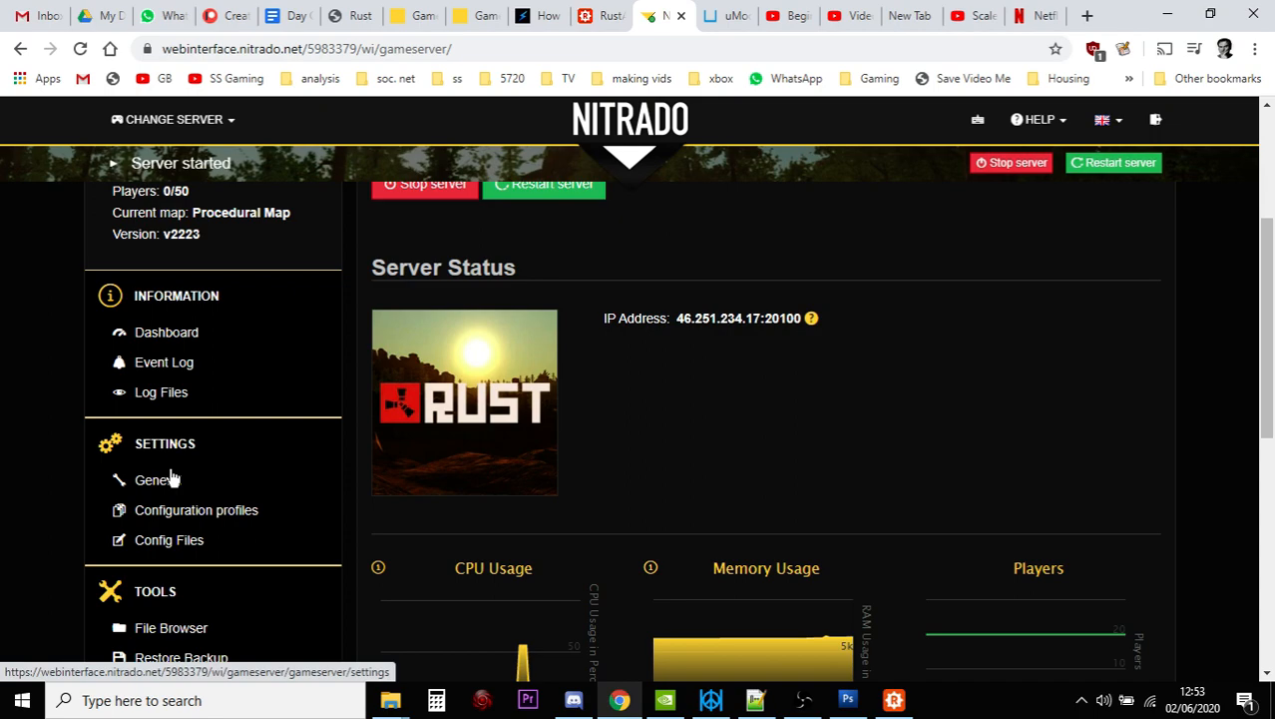
click(158, 479)
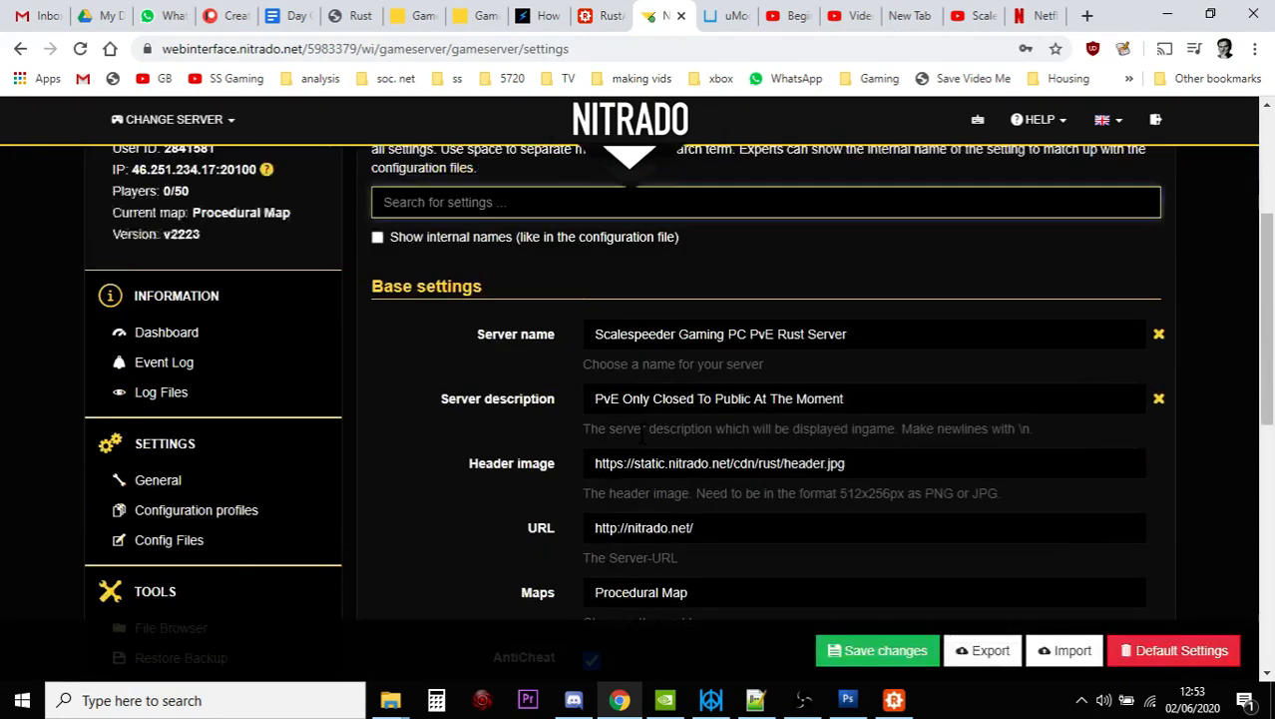
scroll(down, 3)
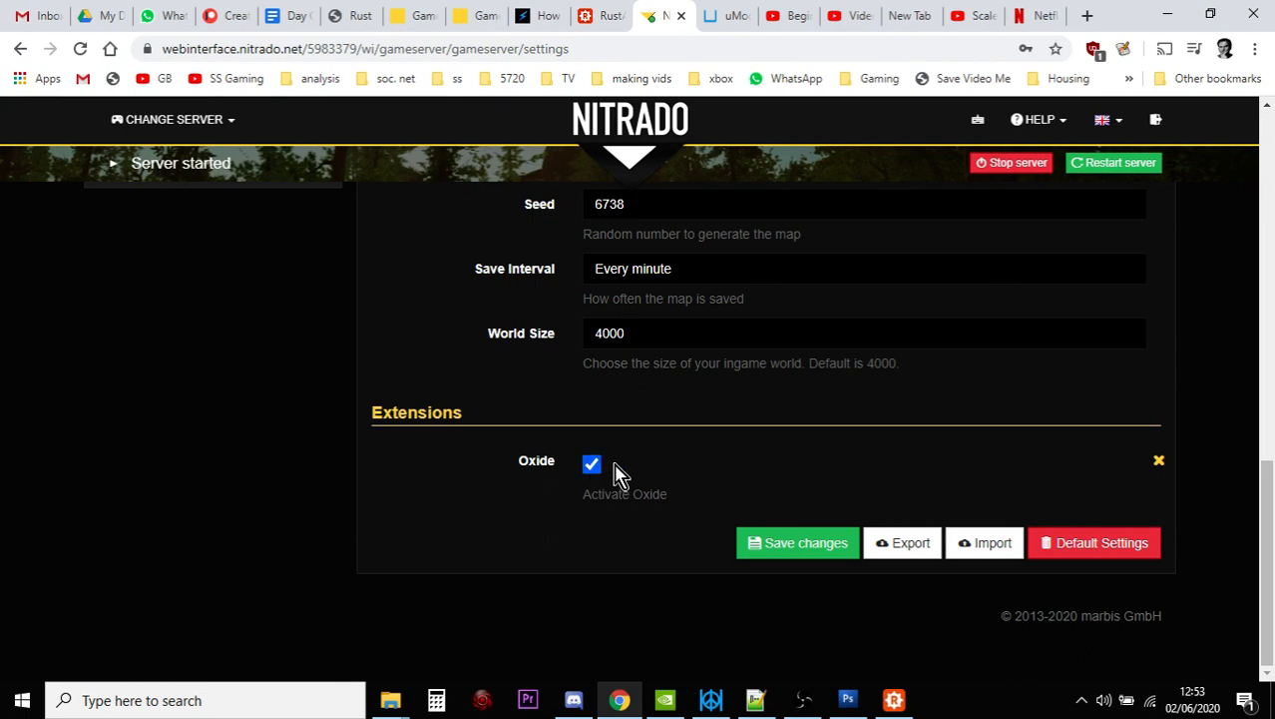
mouse_move(718, 459)
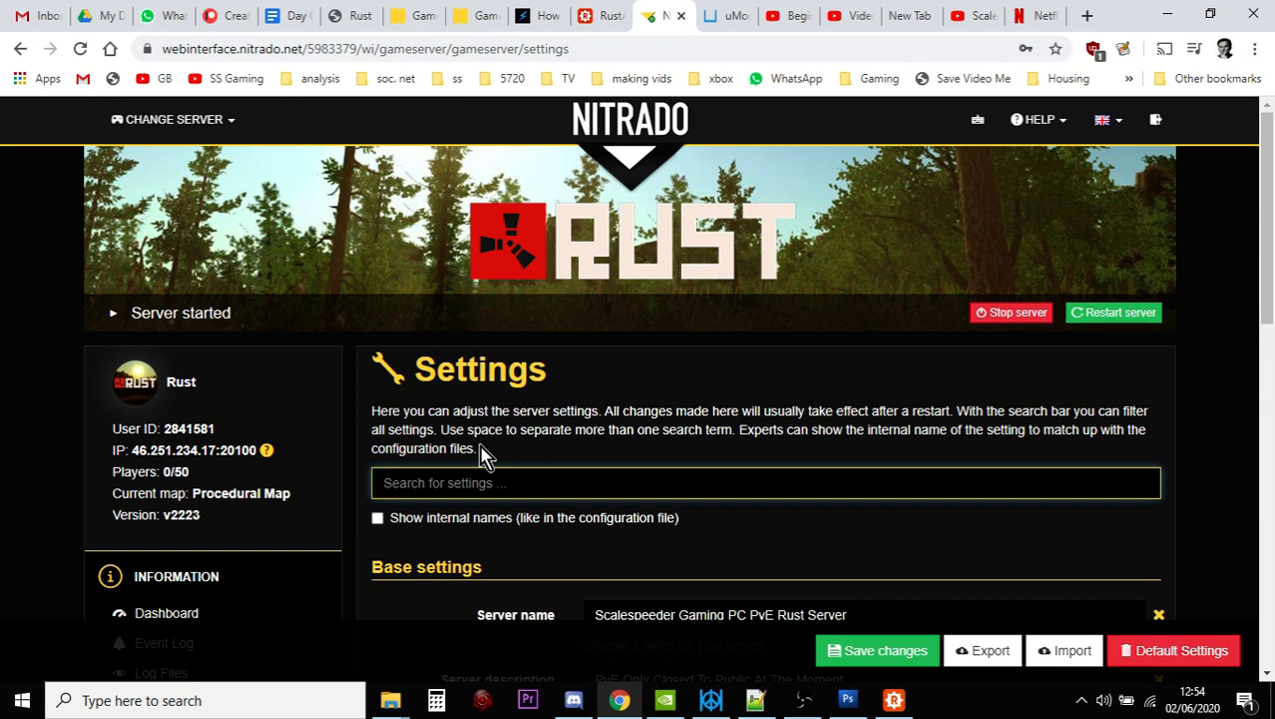
mouse_move(598, 20)
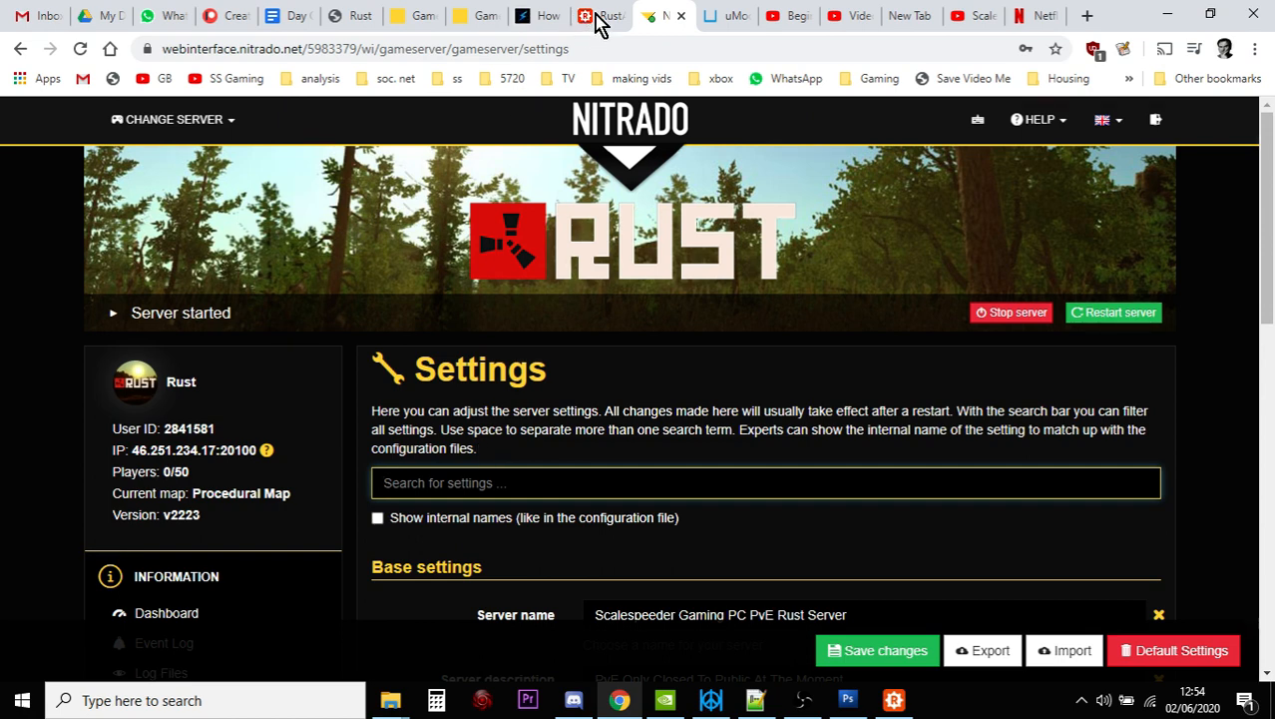
click(599, 15)
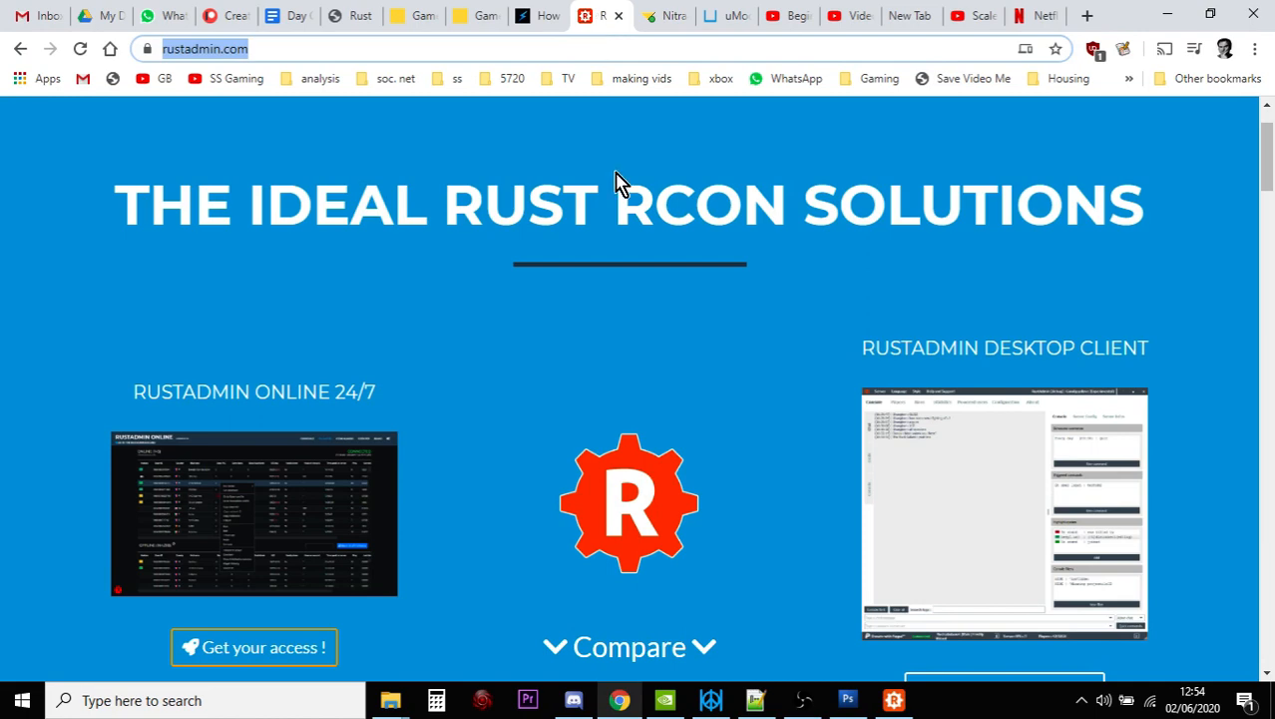
mouse_move(653, 384)
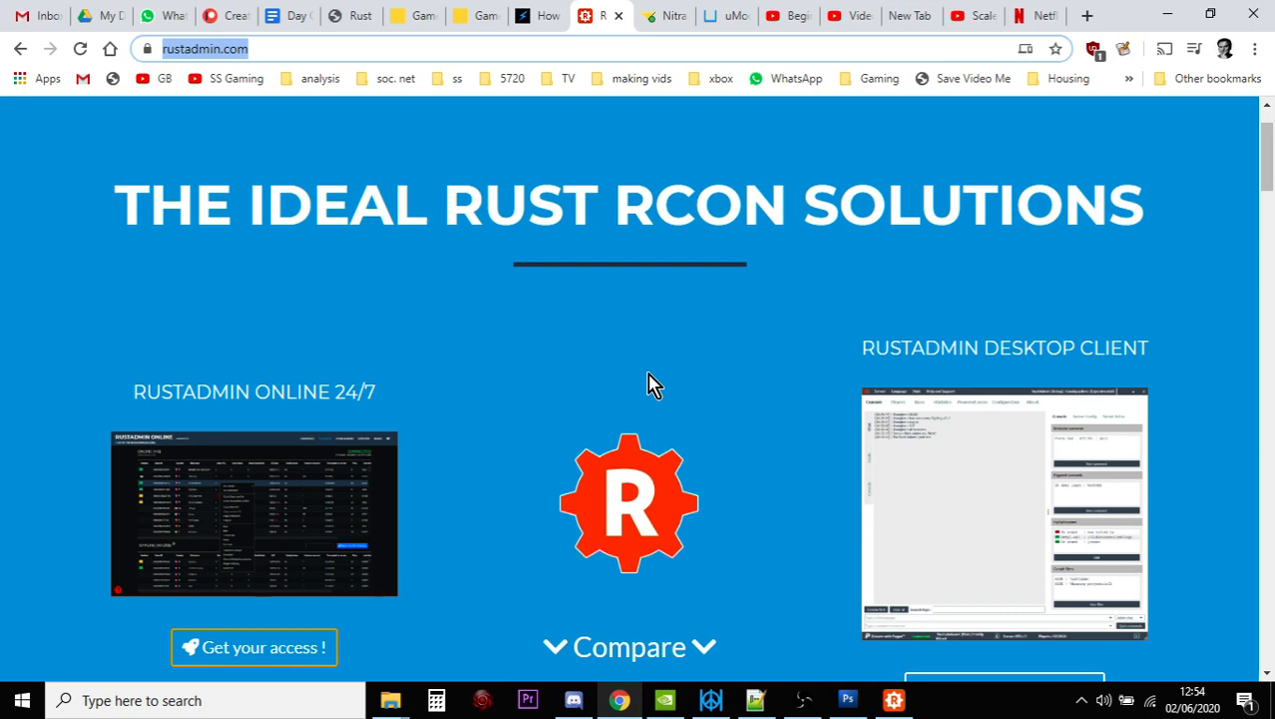
mouse_move(736, 20)
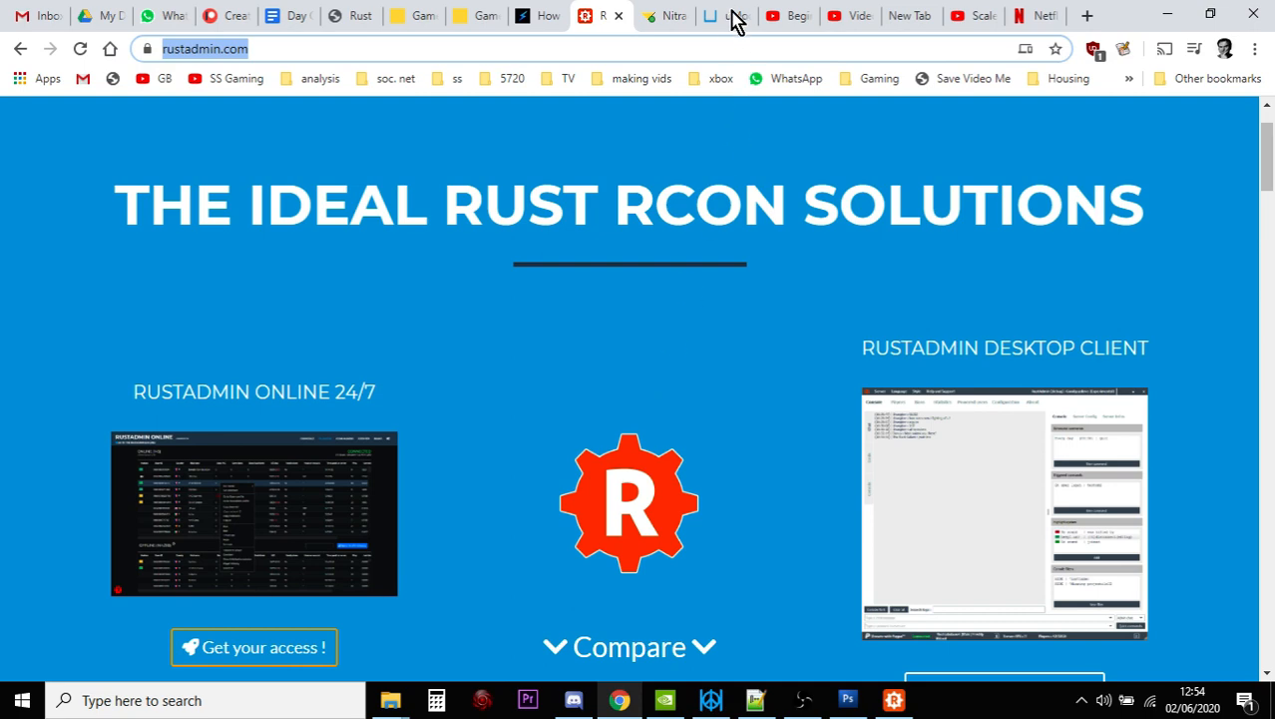
- Look over rustadmin.com and return to the Gather Manager 2.2.74 plugin page
click(726, 15)
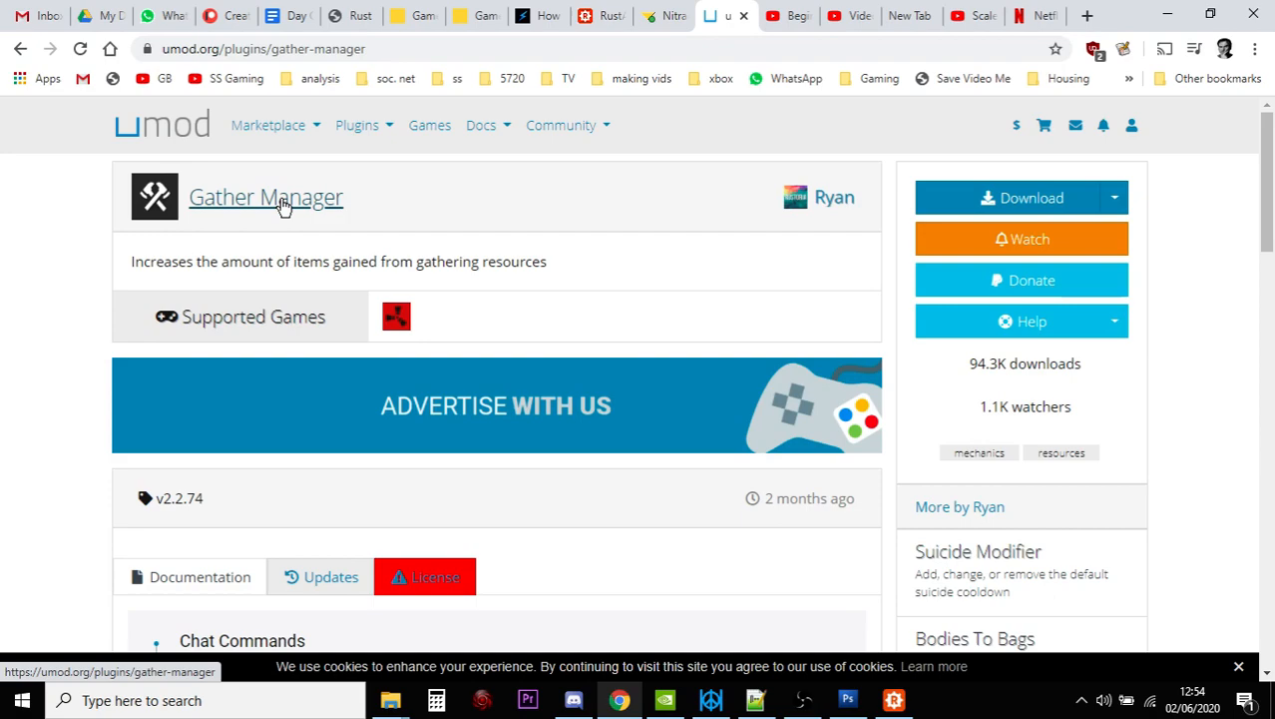
- Scroll Gather Manager's docs to the console commands and wood/stones gathering rate examples
scroll(down, 3)
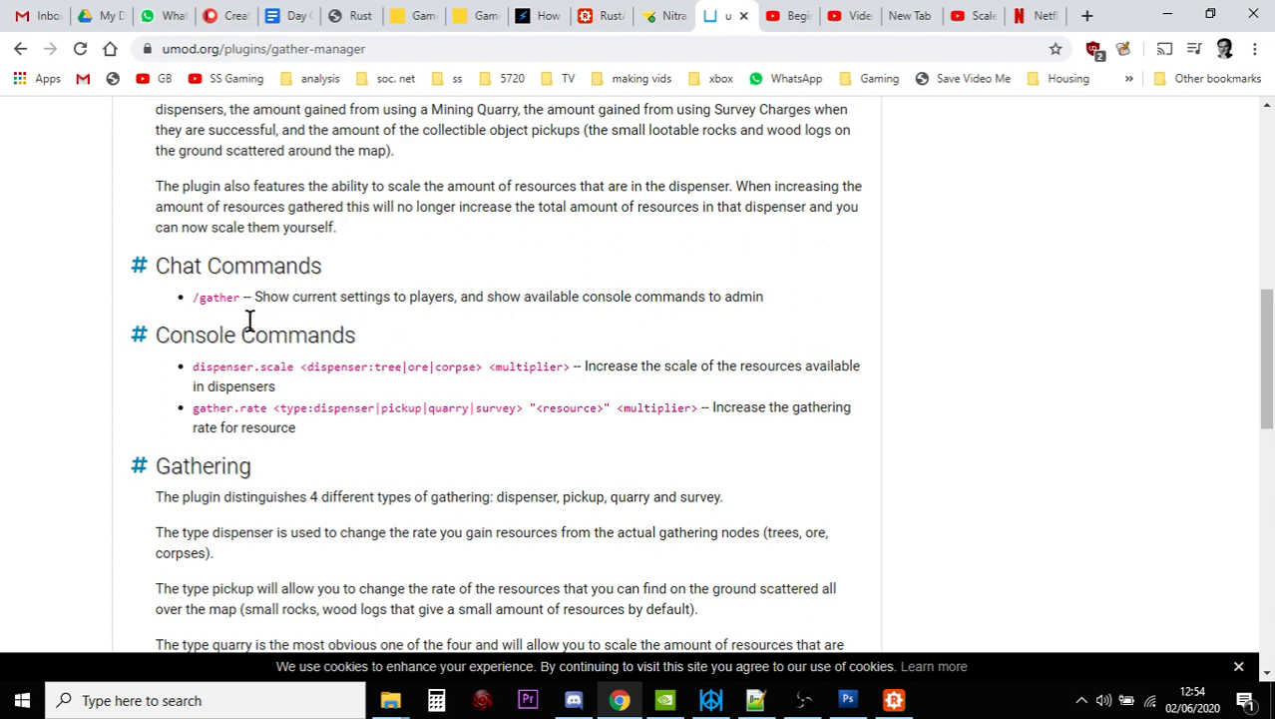
scroll(down, 3)
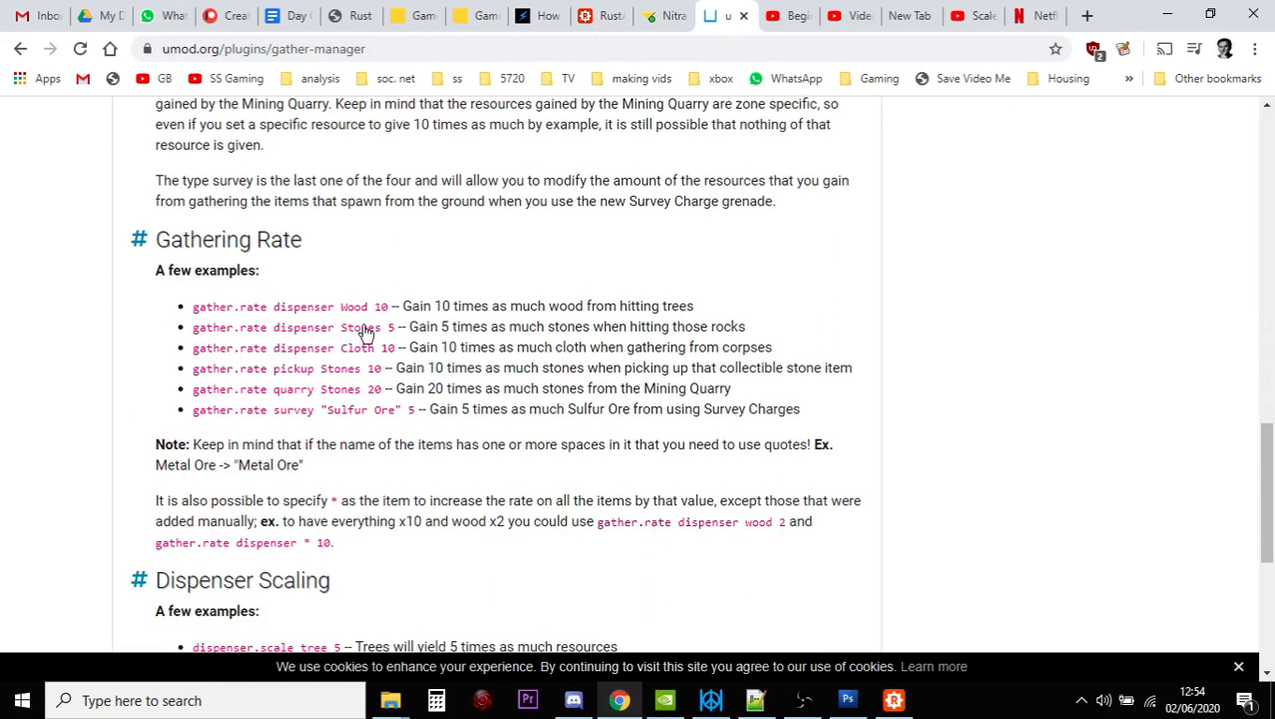
mouse_move(474, 304)
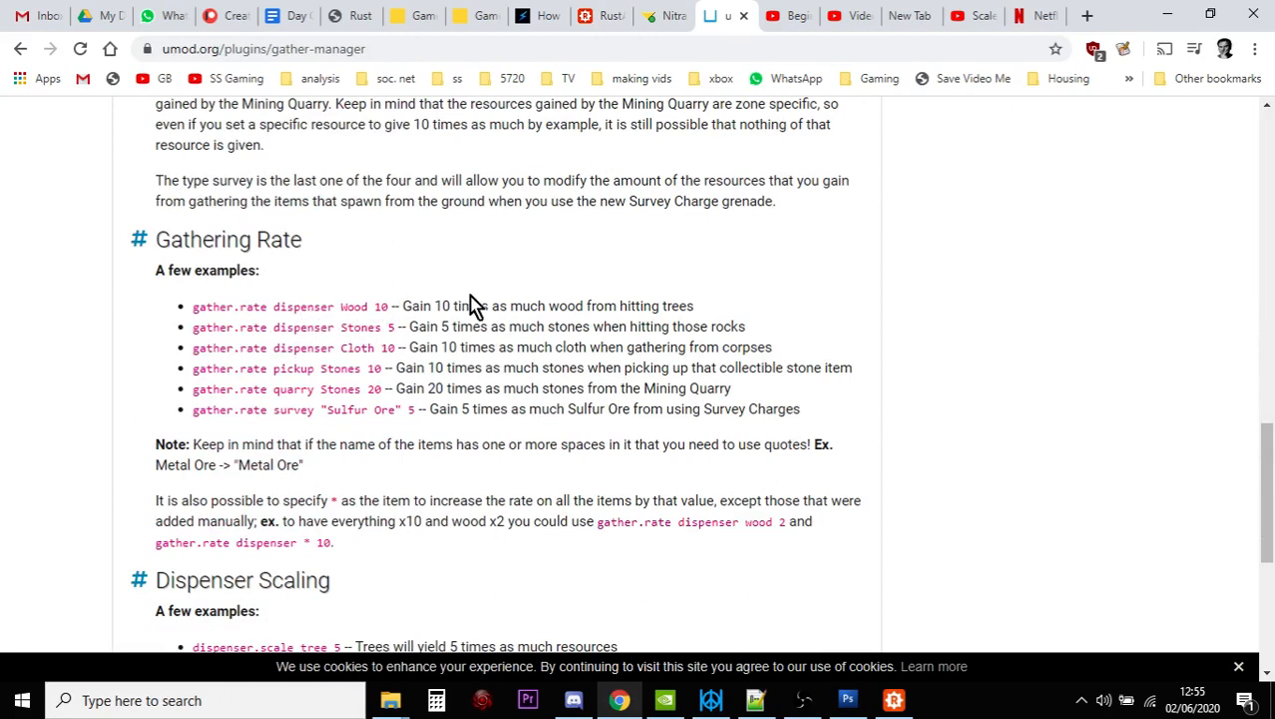
mouse_move(497, 290)
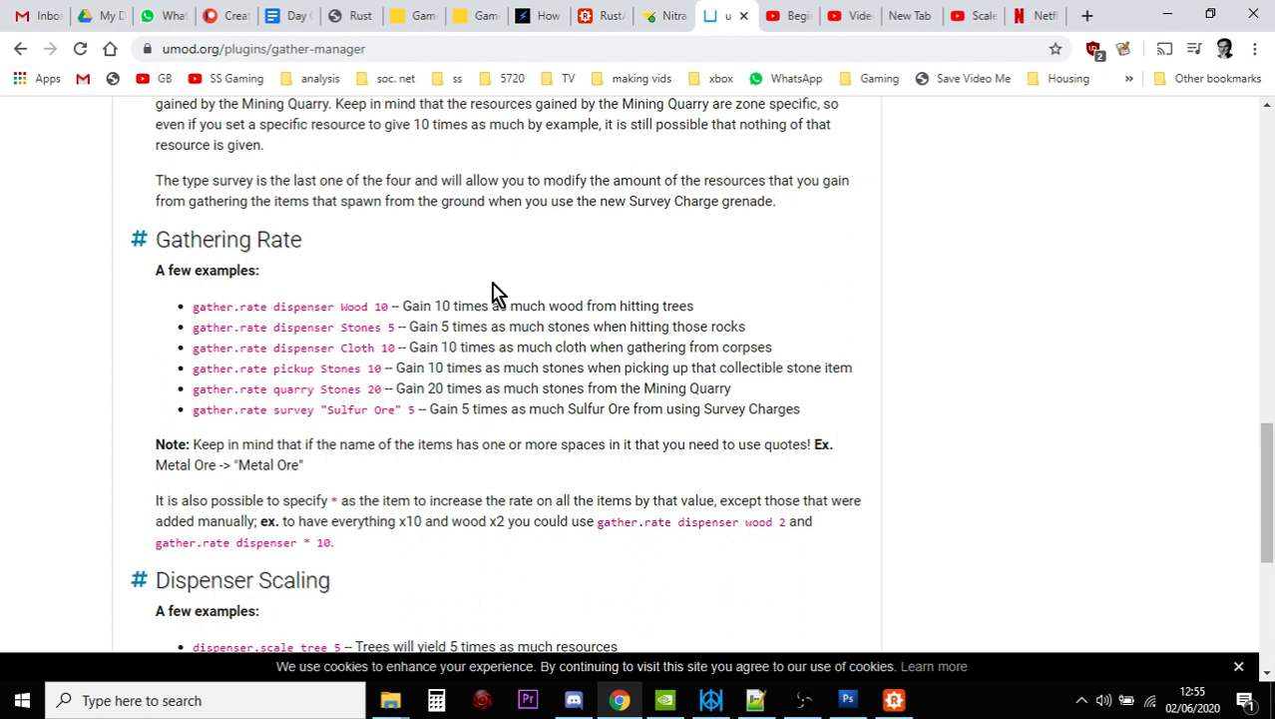
mouse_move(597, 38)
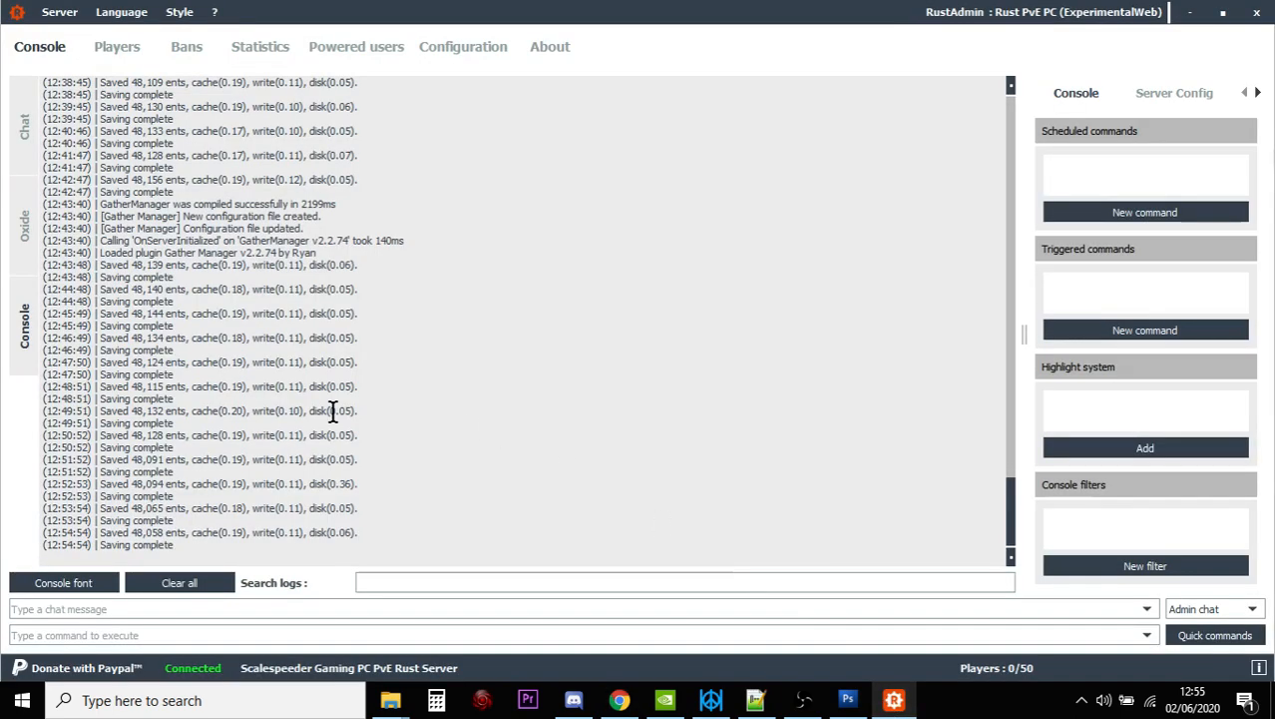
mouse_move(243, 247)
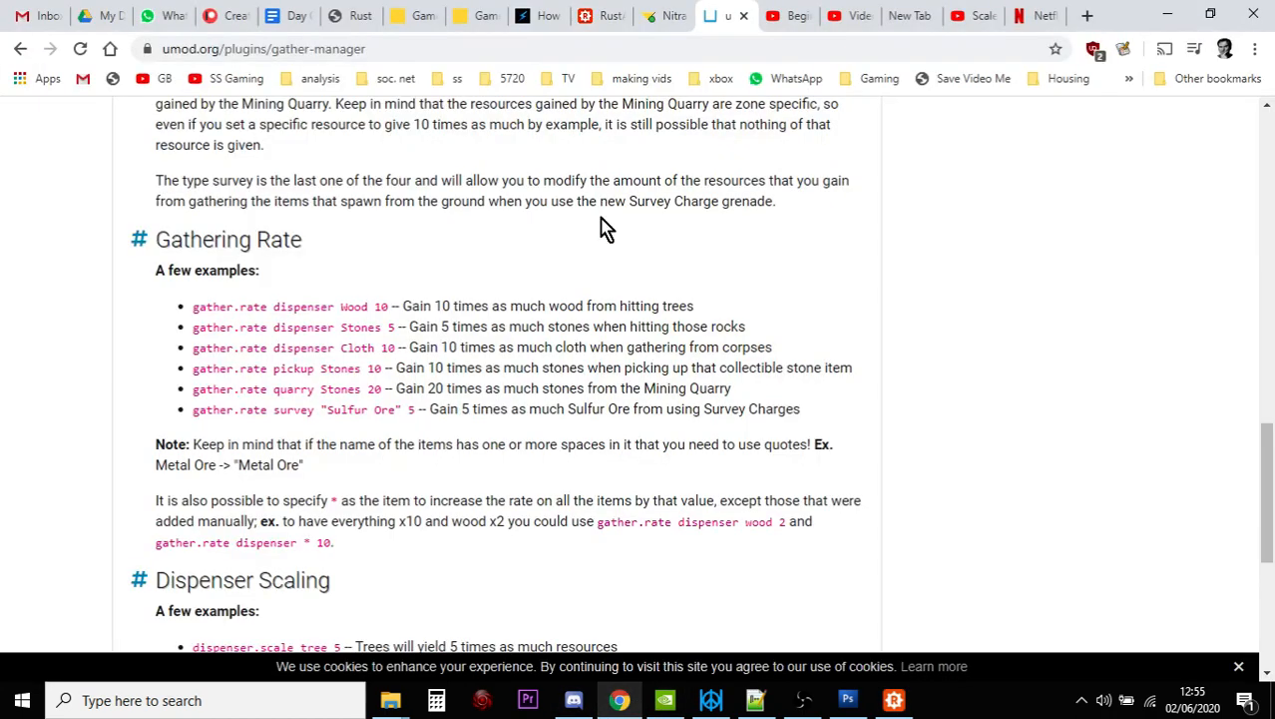
- Download the Gather Manager plugin from uMod as GatherManager (1).cs
click(660, 15)
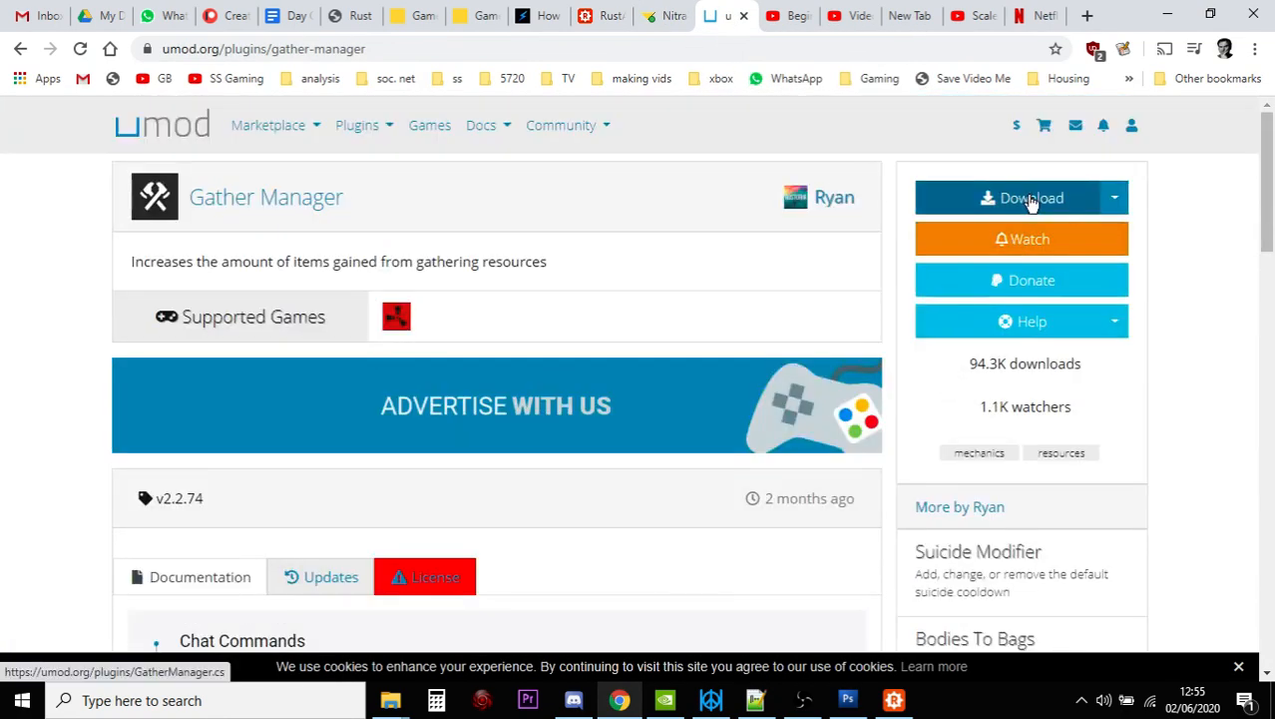
mouse_move(1102, 215)
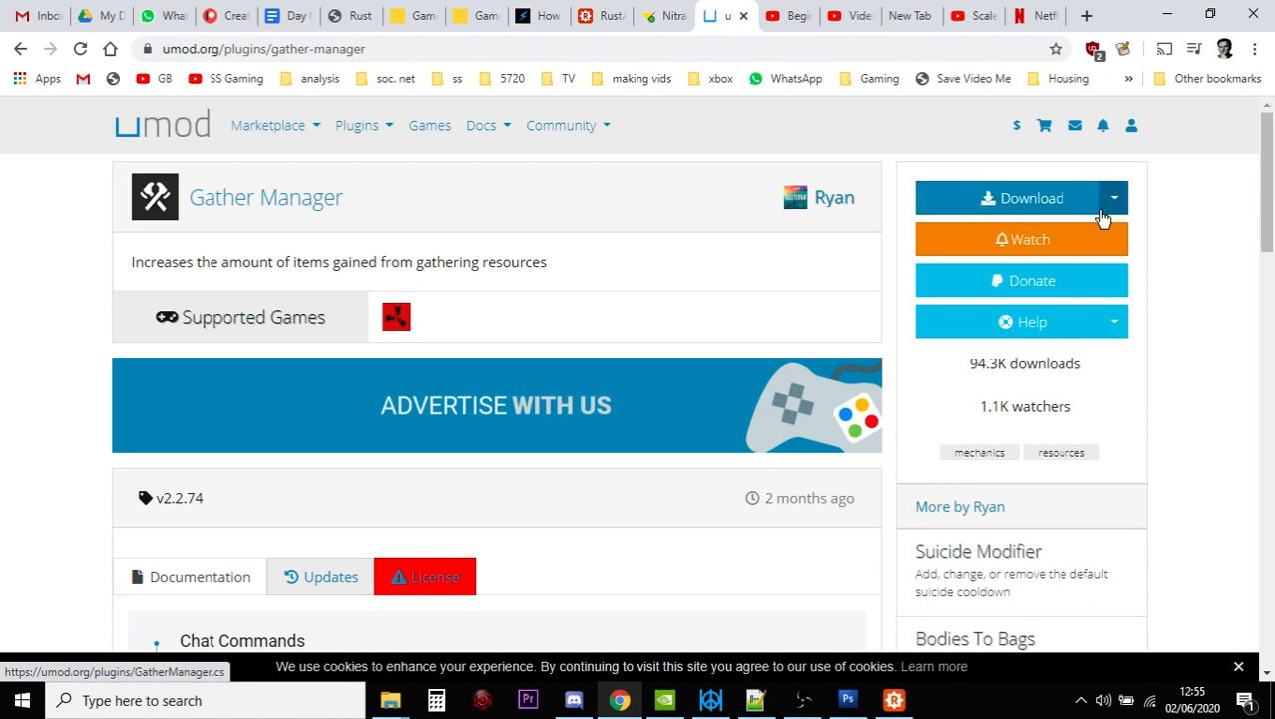
click(1022, 197)
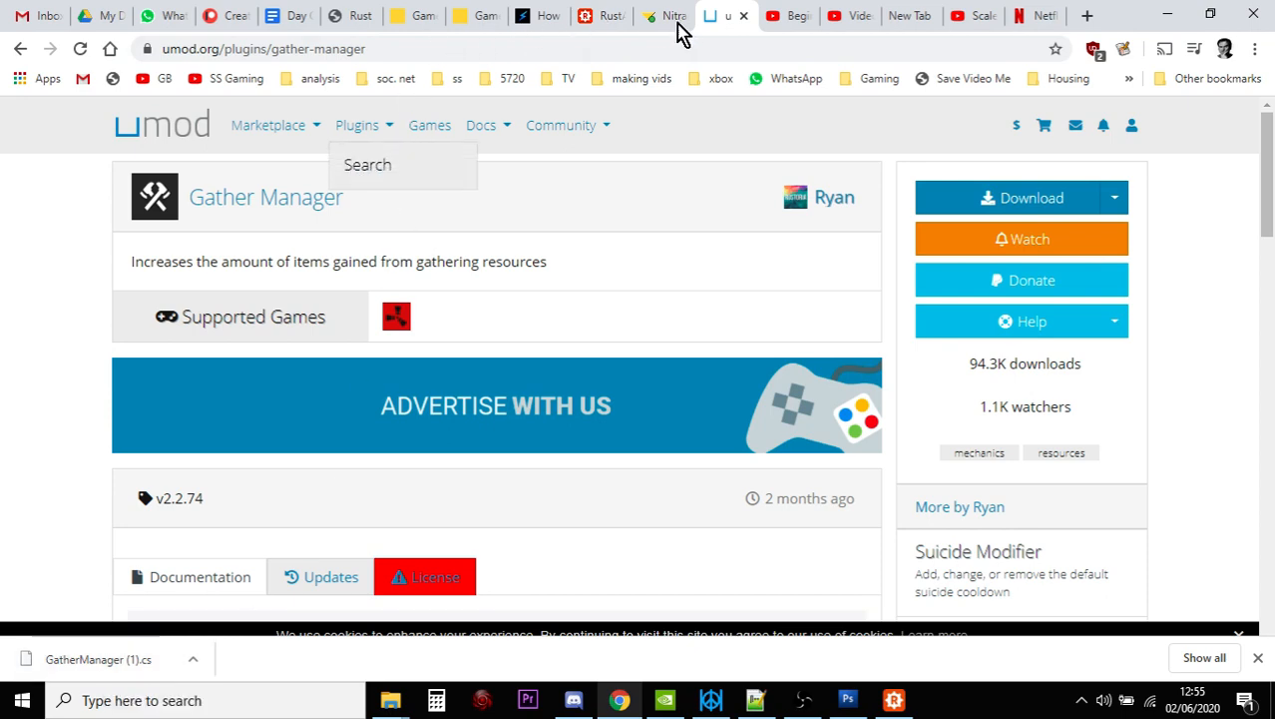
- Open Nitrado's File Browser at rust/oxide/plugins, listing GatherManager.cs, TimeOfDay.cs and Whitelist.cs
click(664, 15)
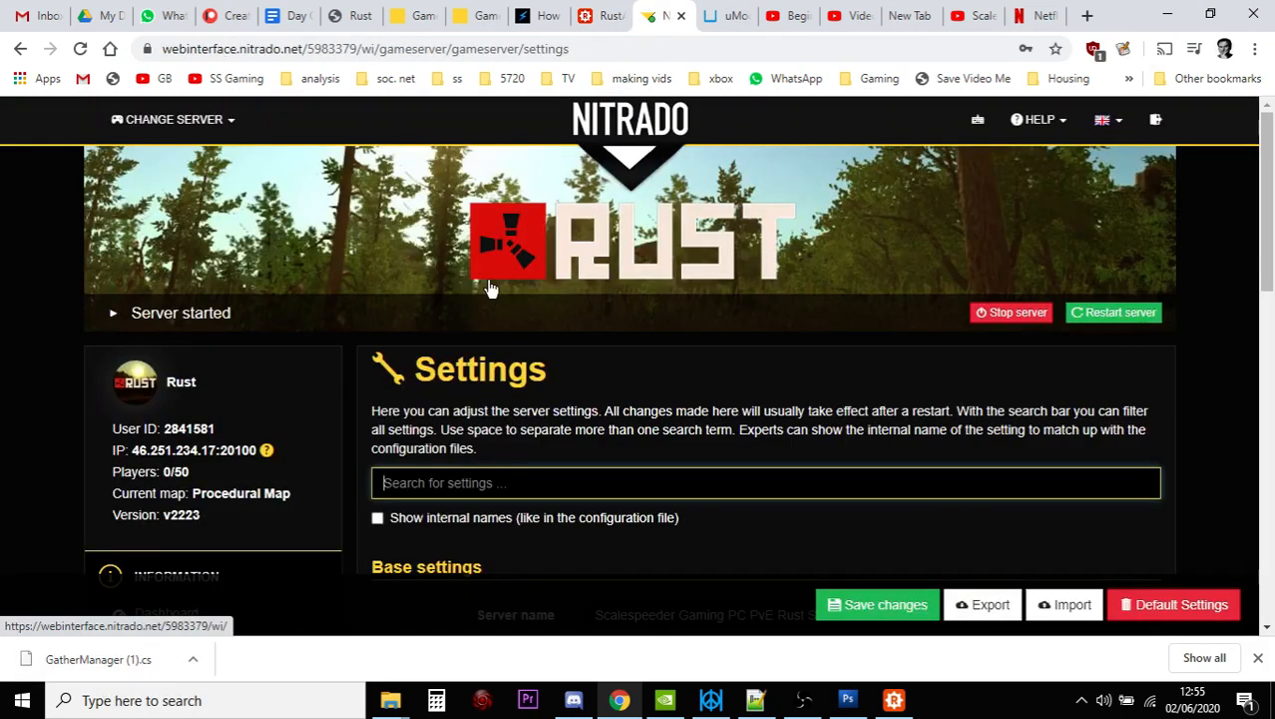
scroll(down, 3)
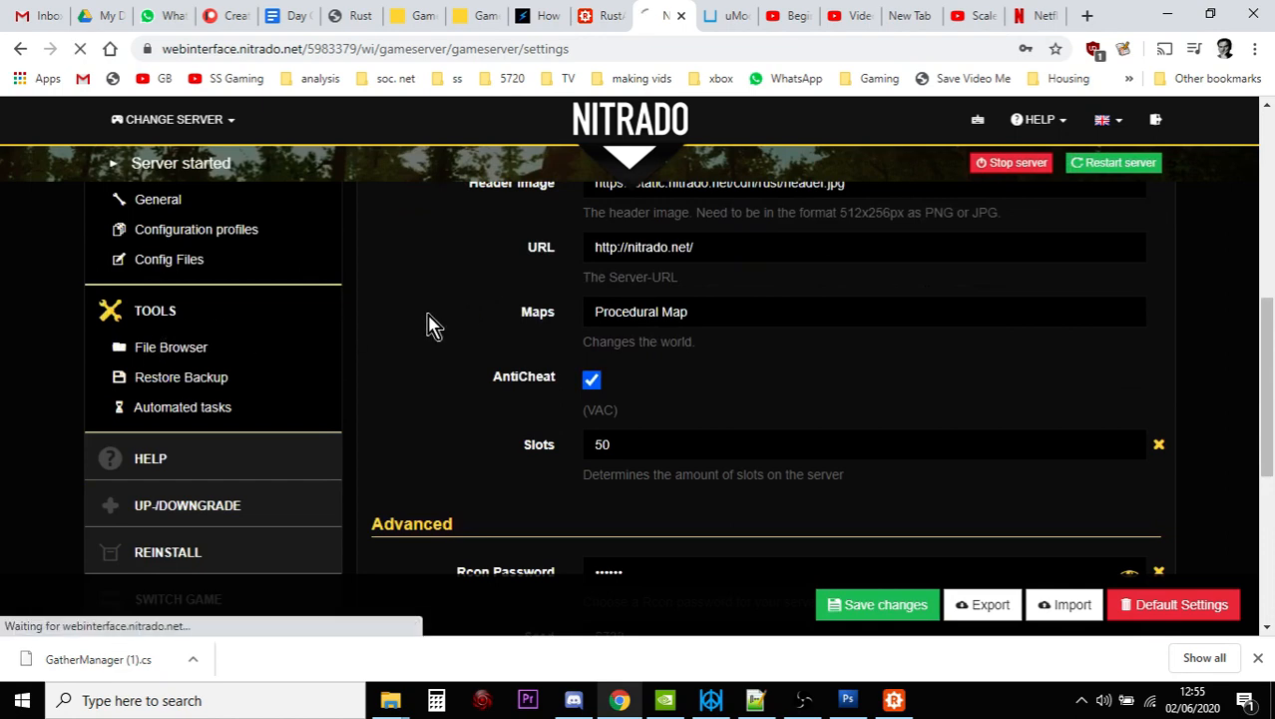
click(170, 347)
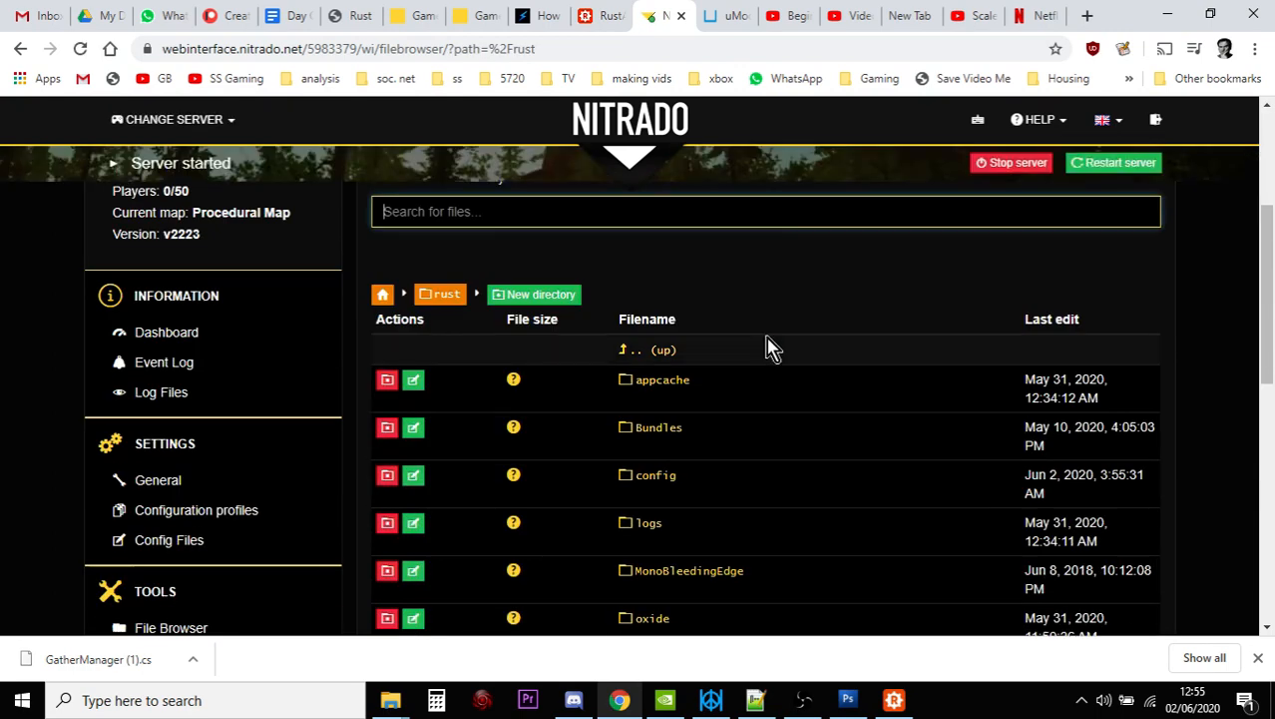
scroll(down, 3)
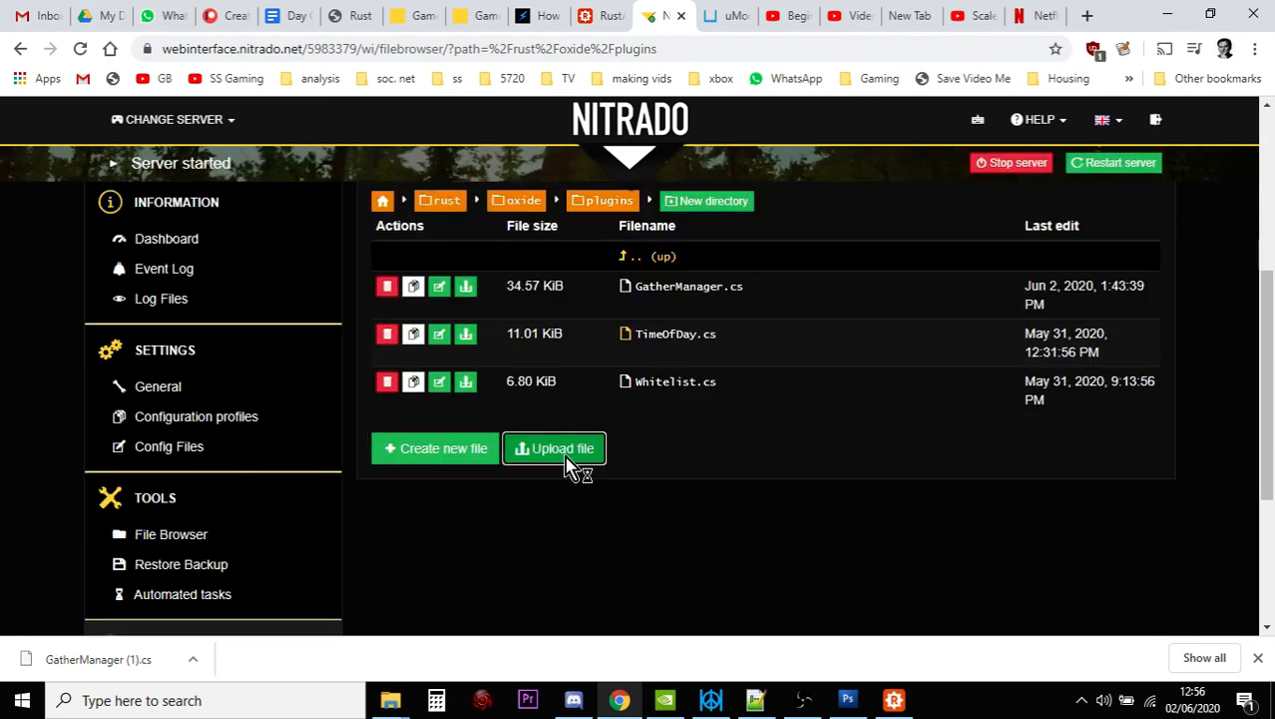
- Pick GatherManager.cs from Downloads to upload into the plugins folder
click(555, 448)
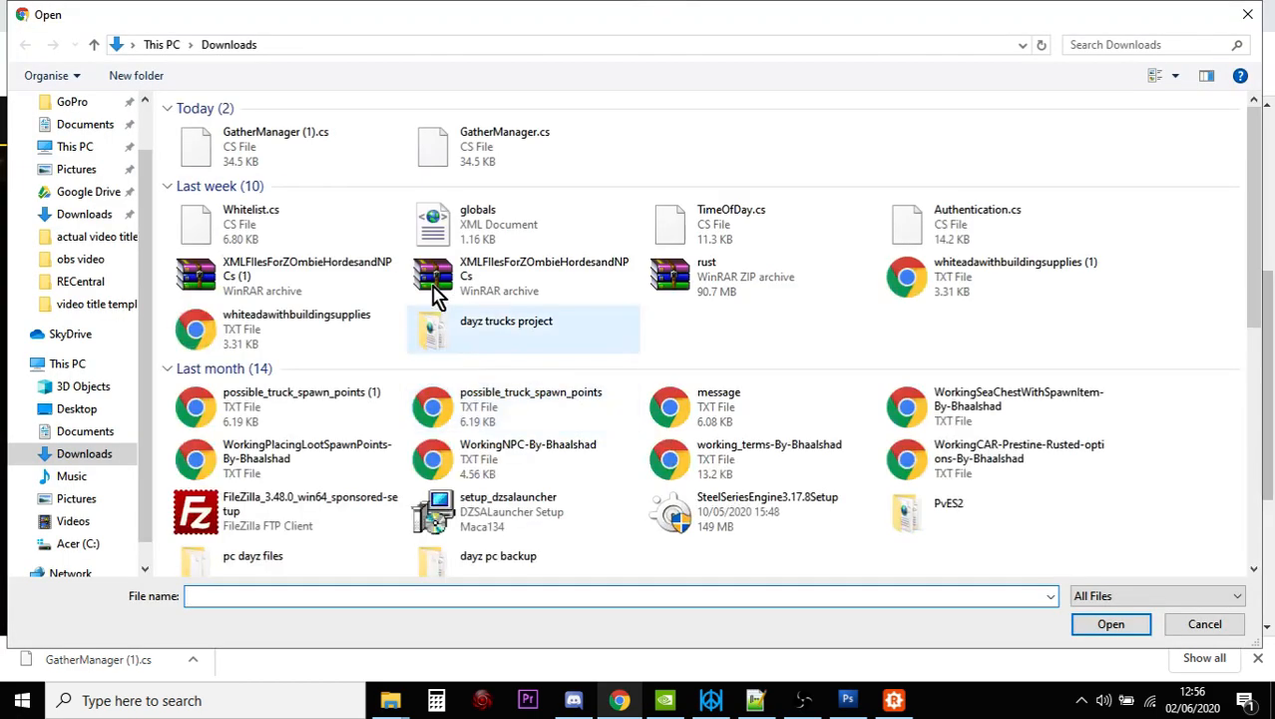
click(504, 145)
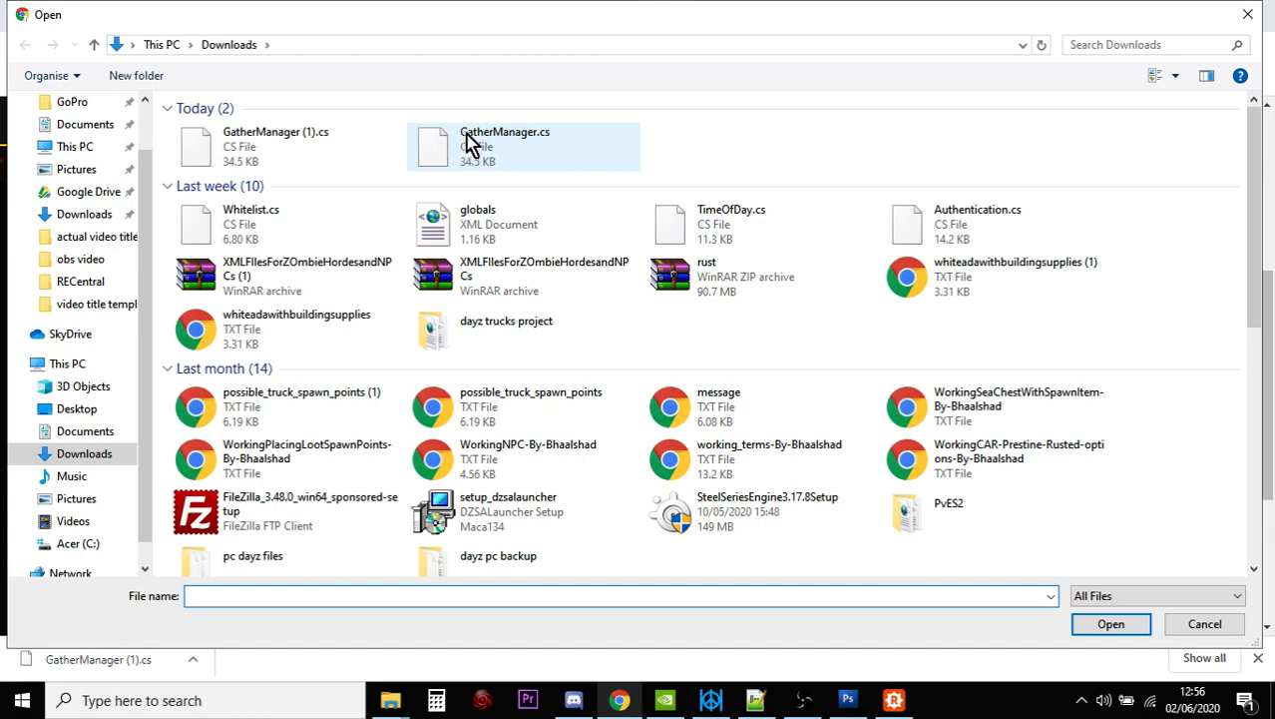
mouse_move(499, 149)
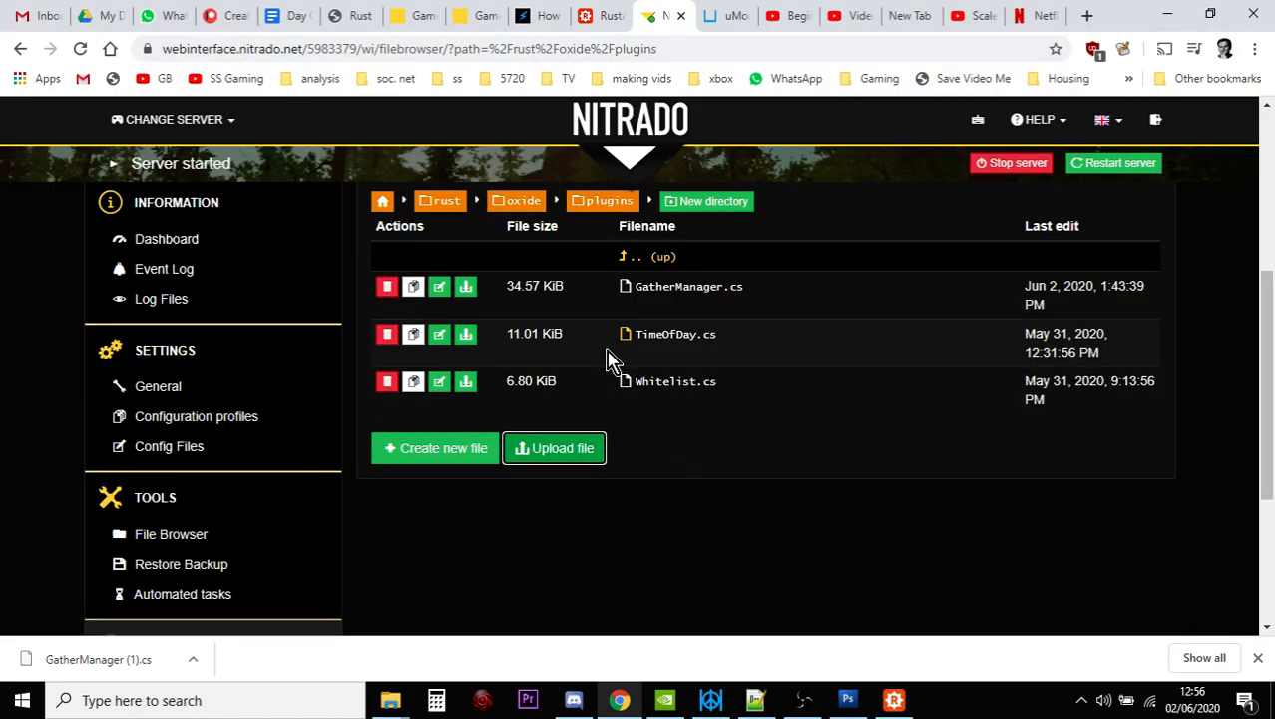
mouse_move(658, 400)
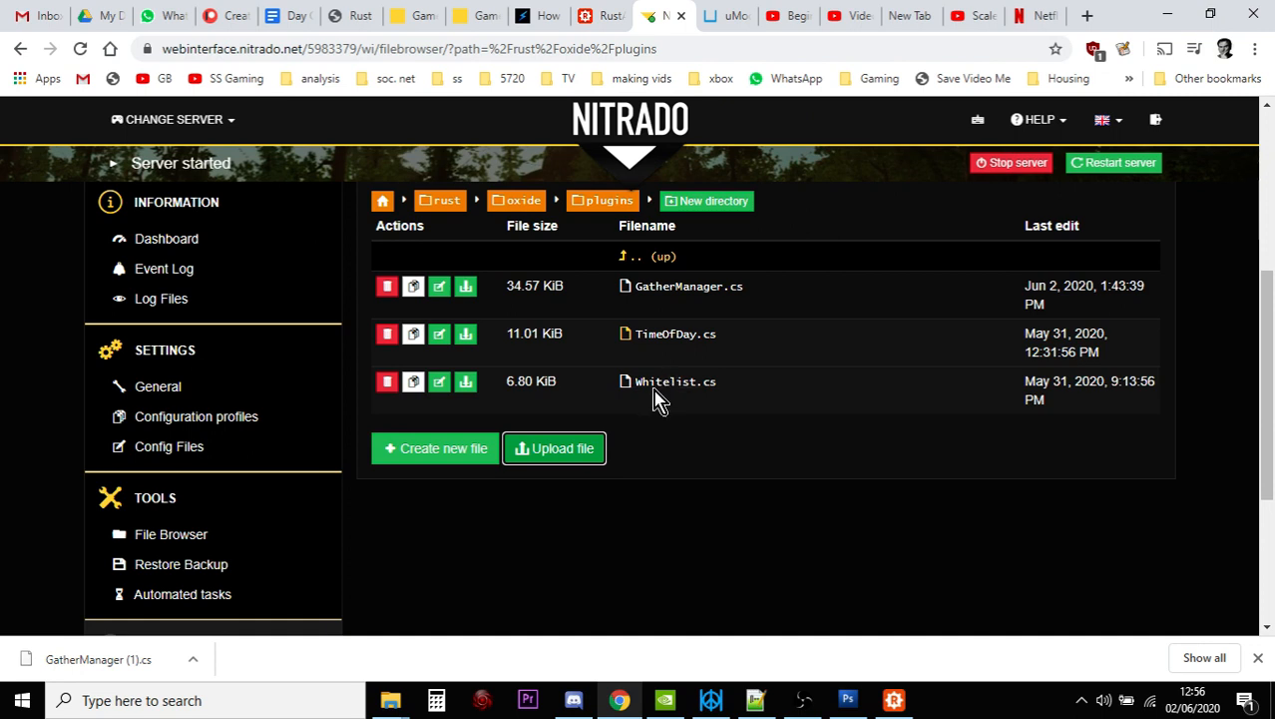
mouse_move(584, 348)
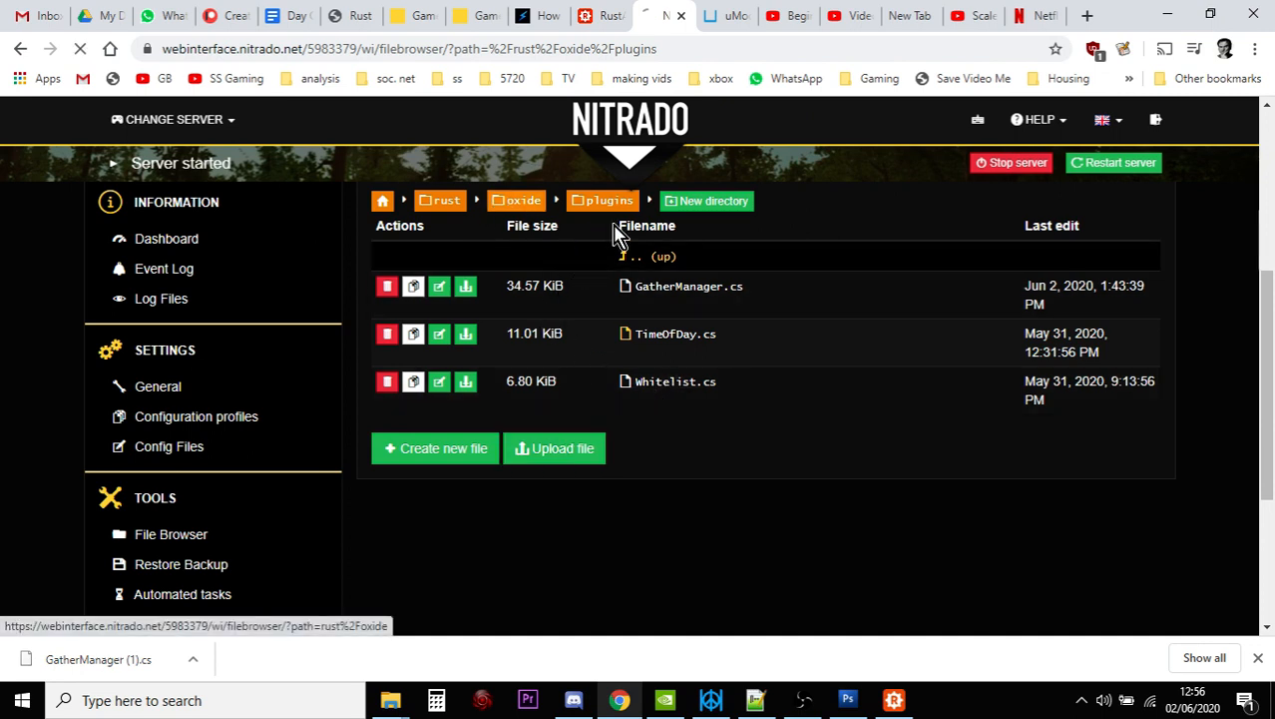
- Navigate up to oxide and into config, listing GatherManager.json, TimeOfDay.json and Whitelist.json
click(523, 200)
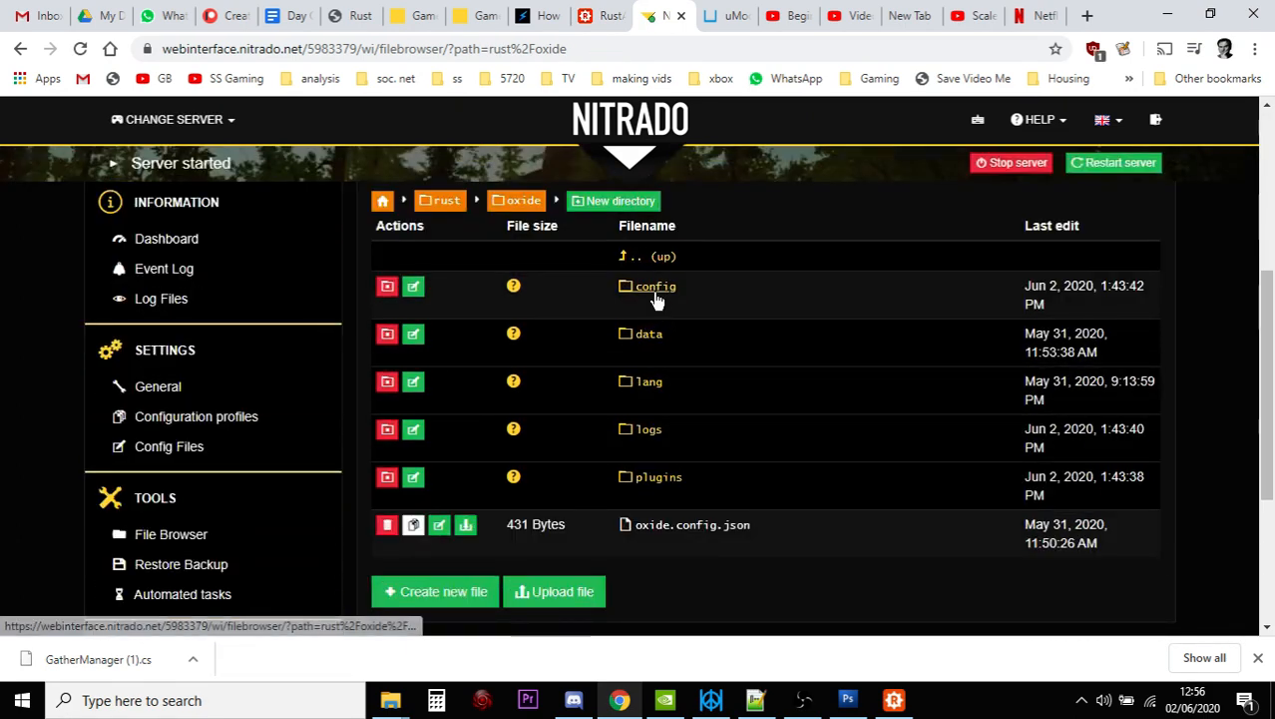
click(654, 285)
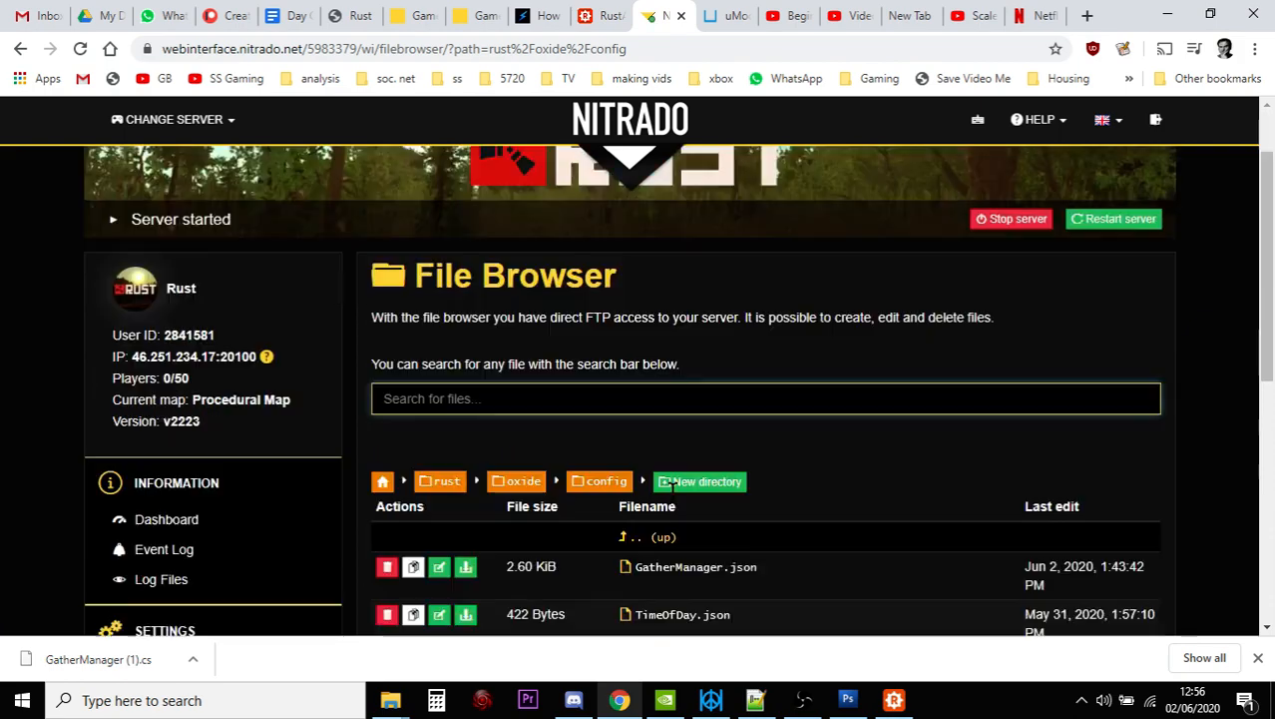
scroll(down, 3)
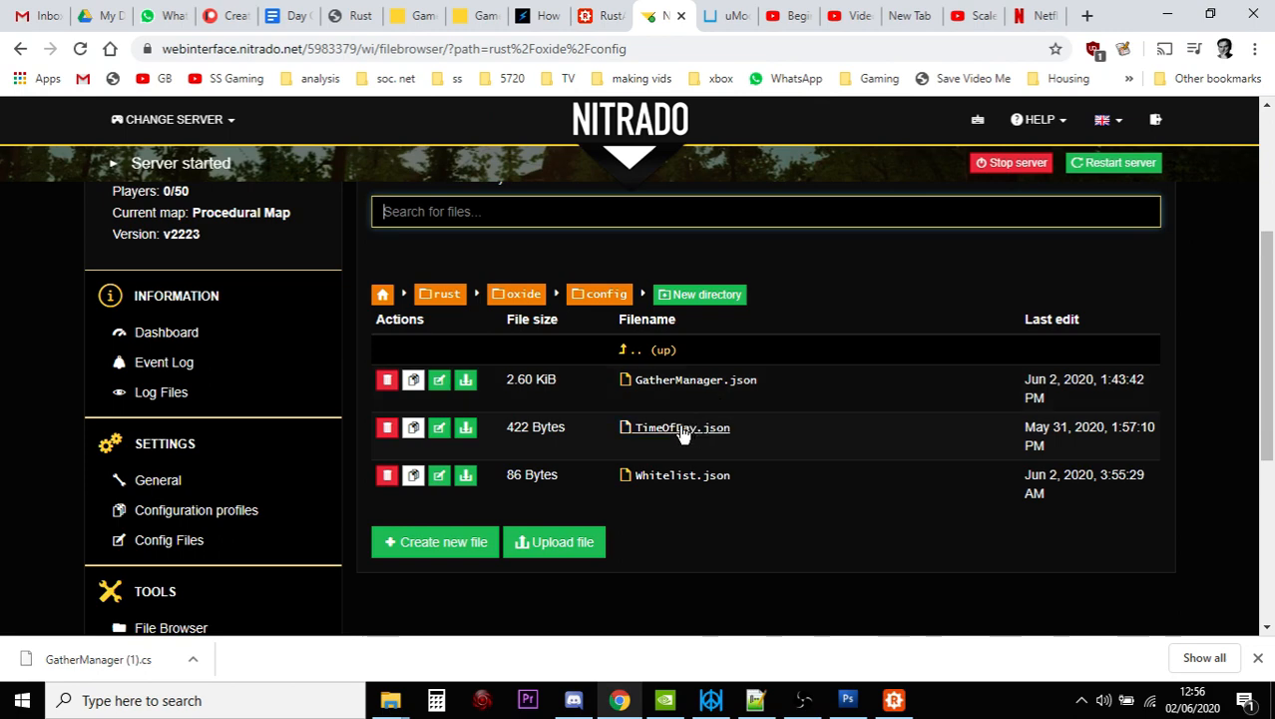
mouse_move(682, 427)
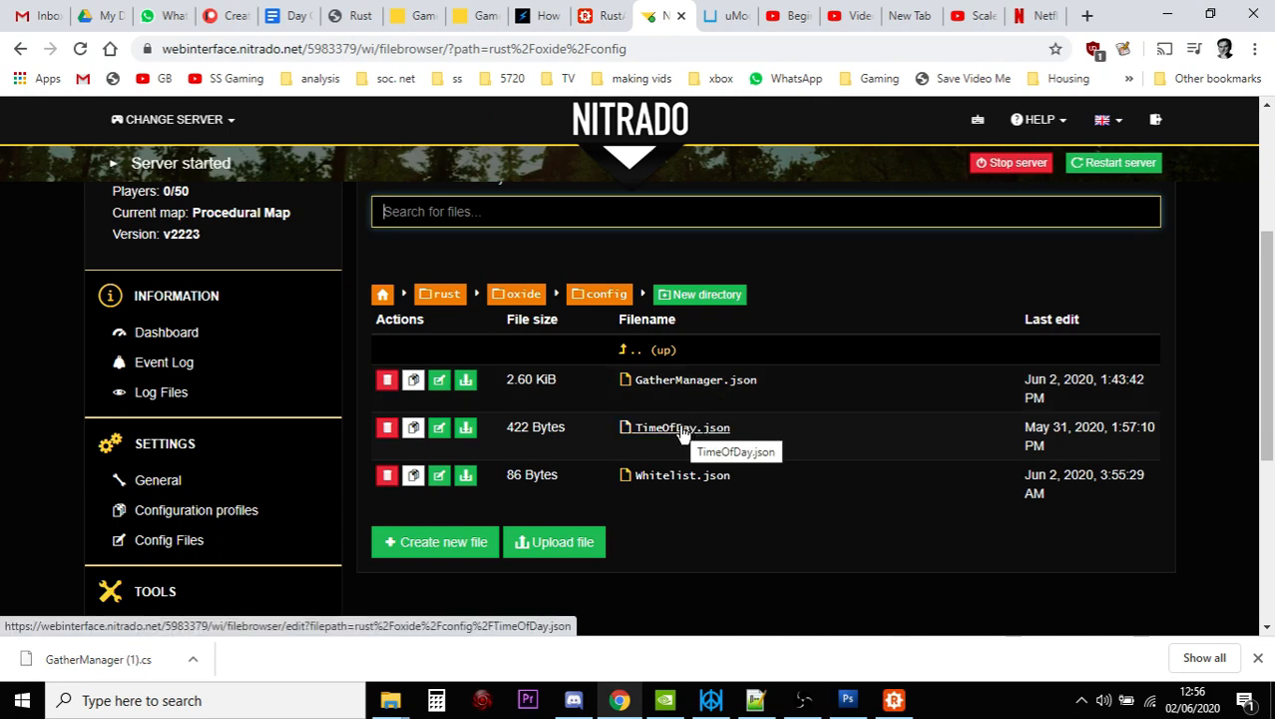
click(682, 427)
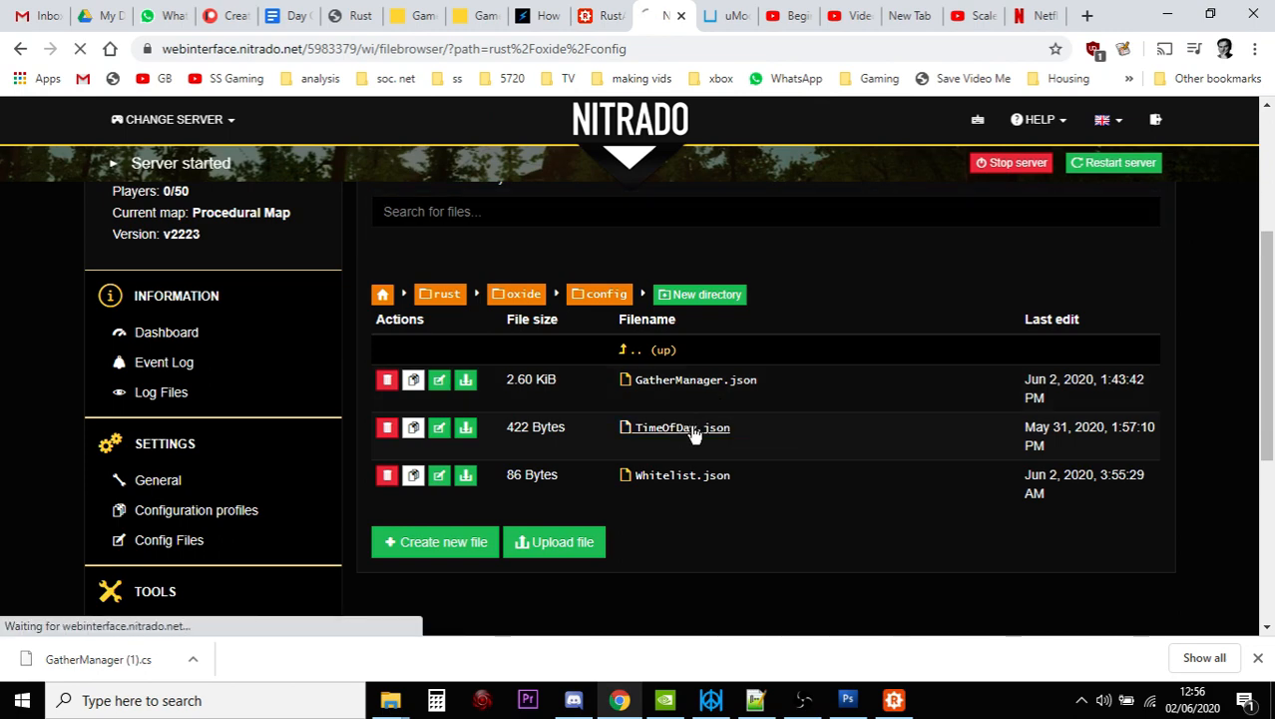
- Review TimeOfDay.json's dayLength 120 and nightLength 5 in the editor, then return to uMod
click(681, 427)
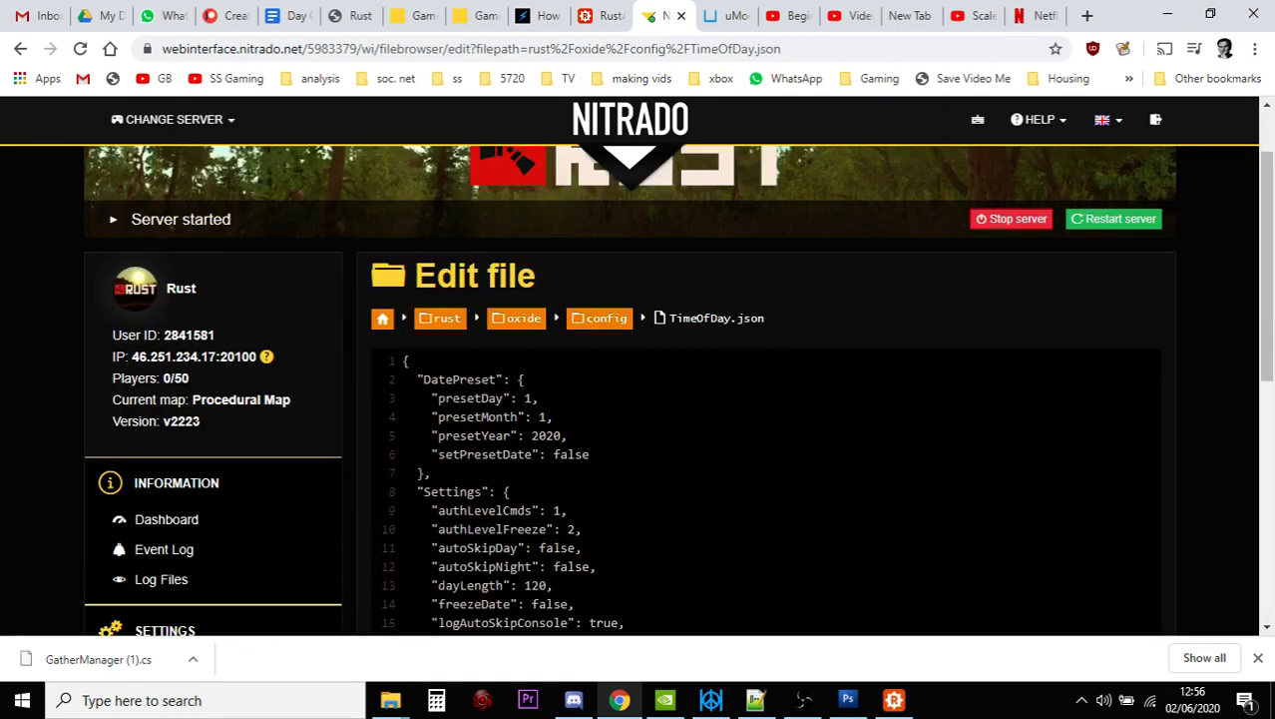
scroll(down, 3)
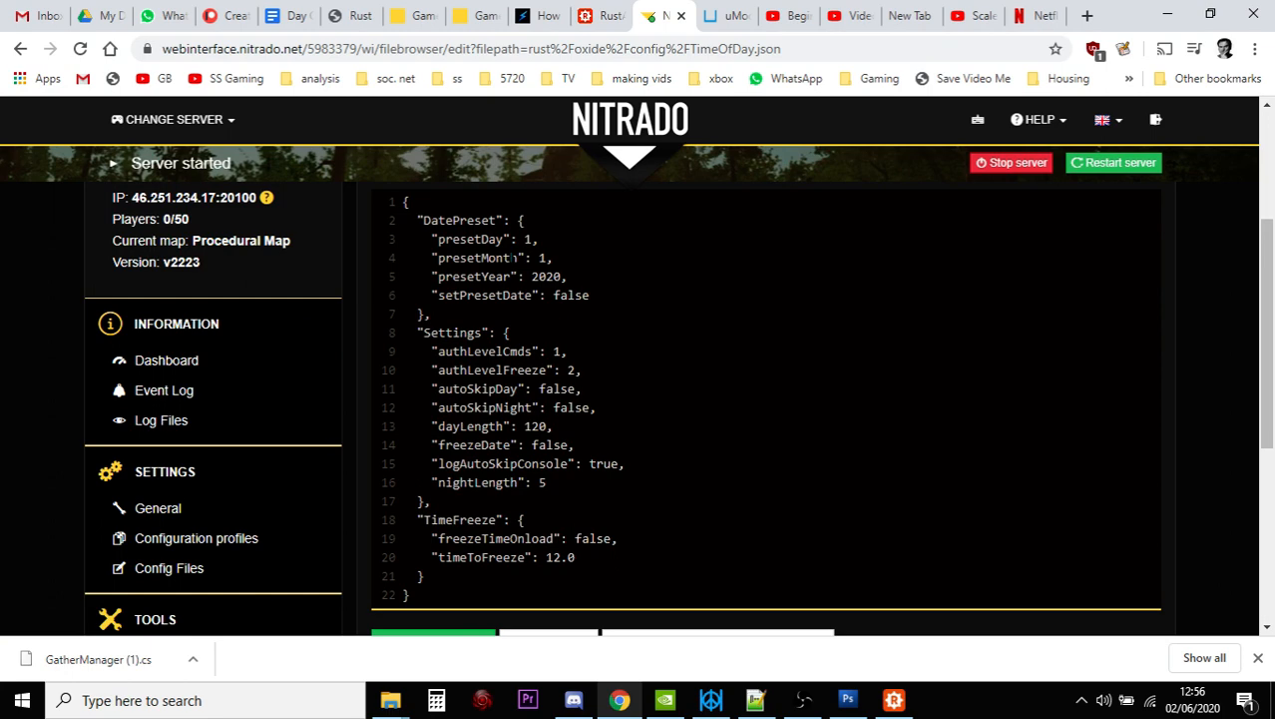
scroll(down, 3)
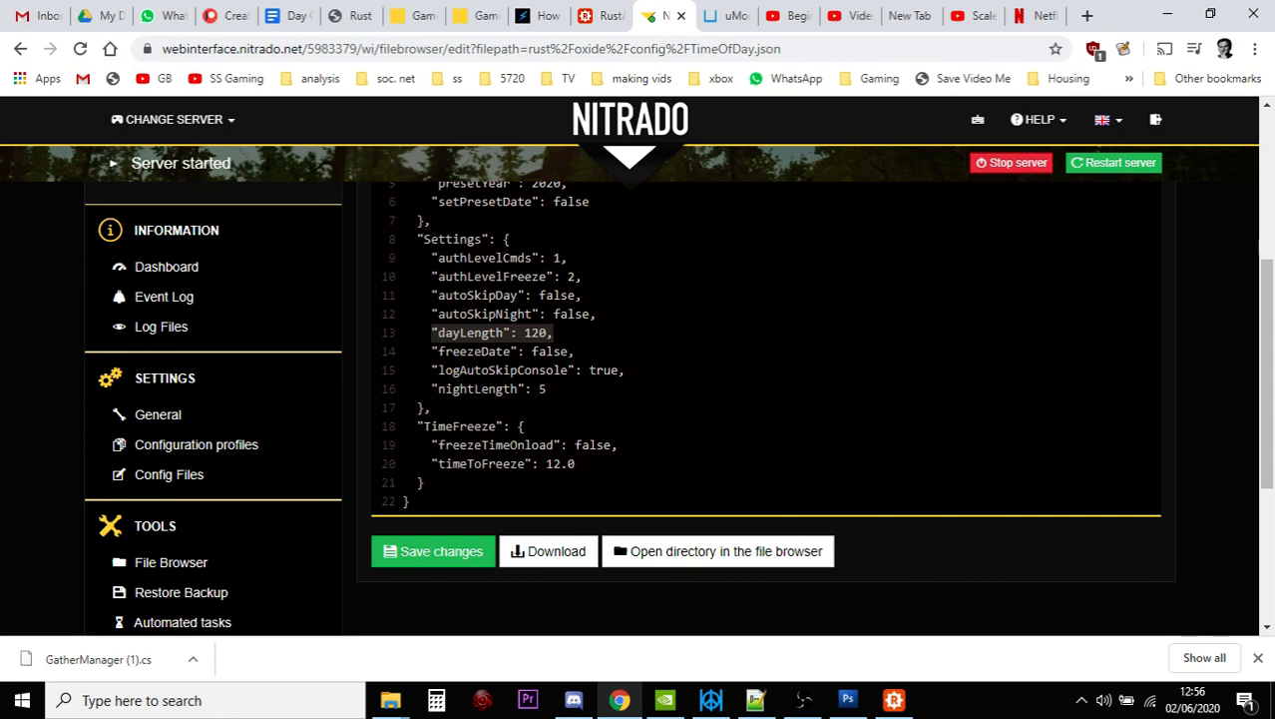
click(555, 332)
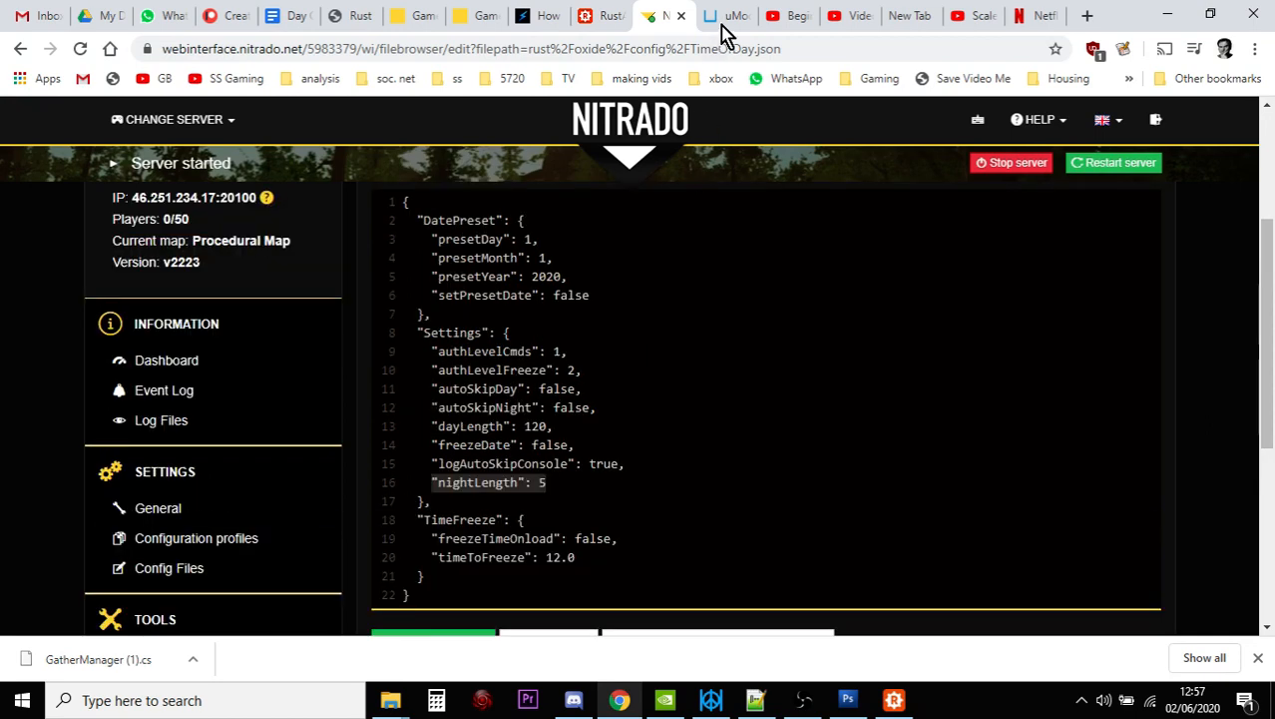
click(729, 15)
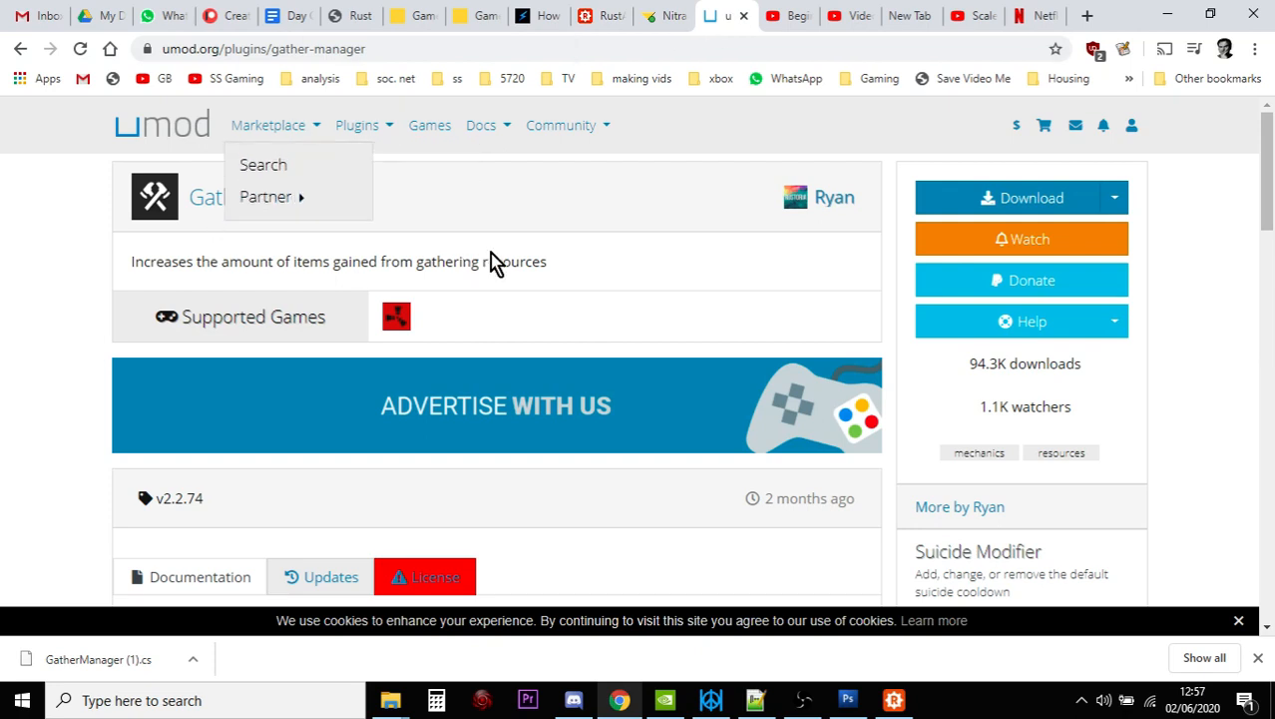
mouse_move(53, 297)
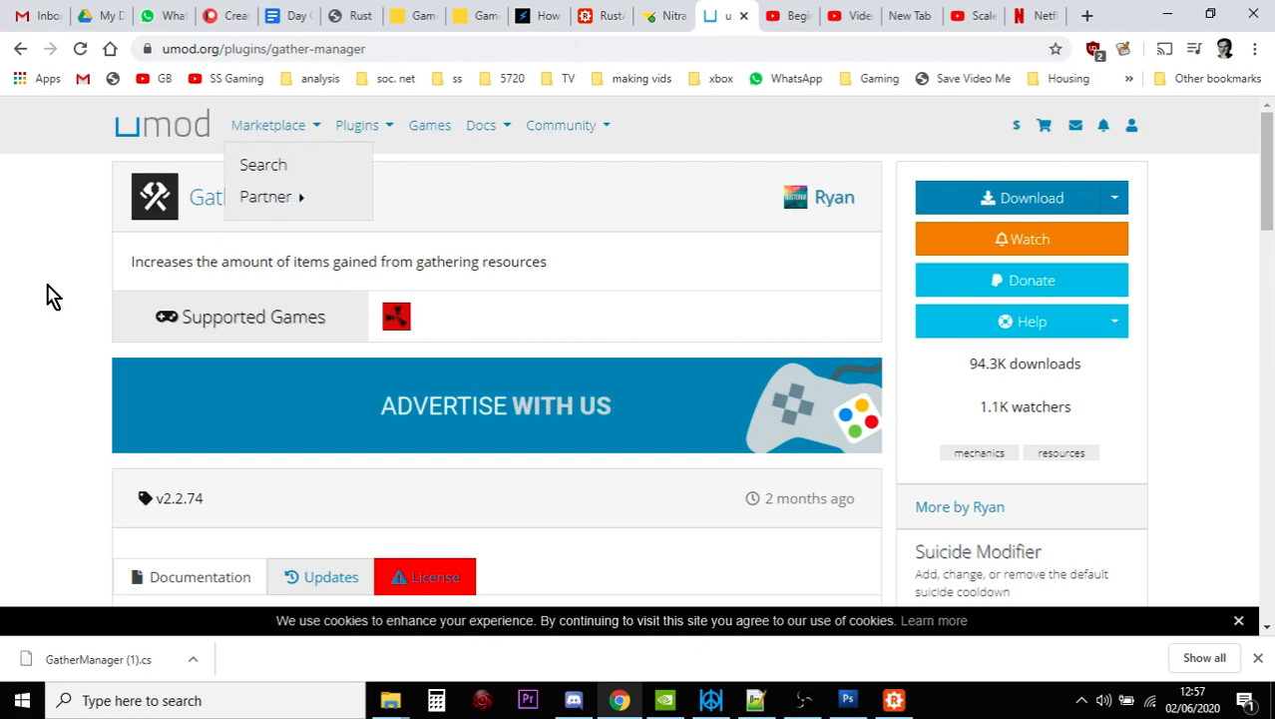
scroll(down, 3)
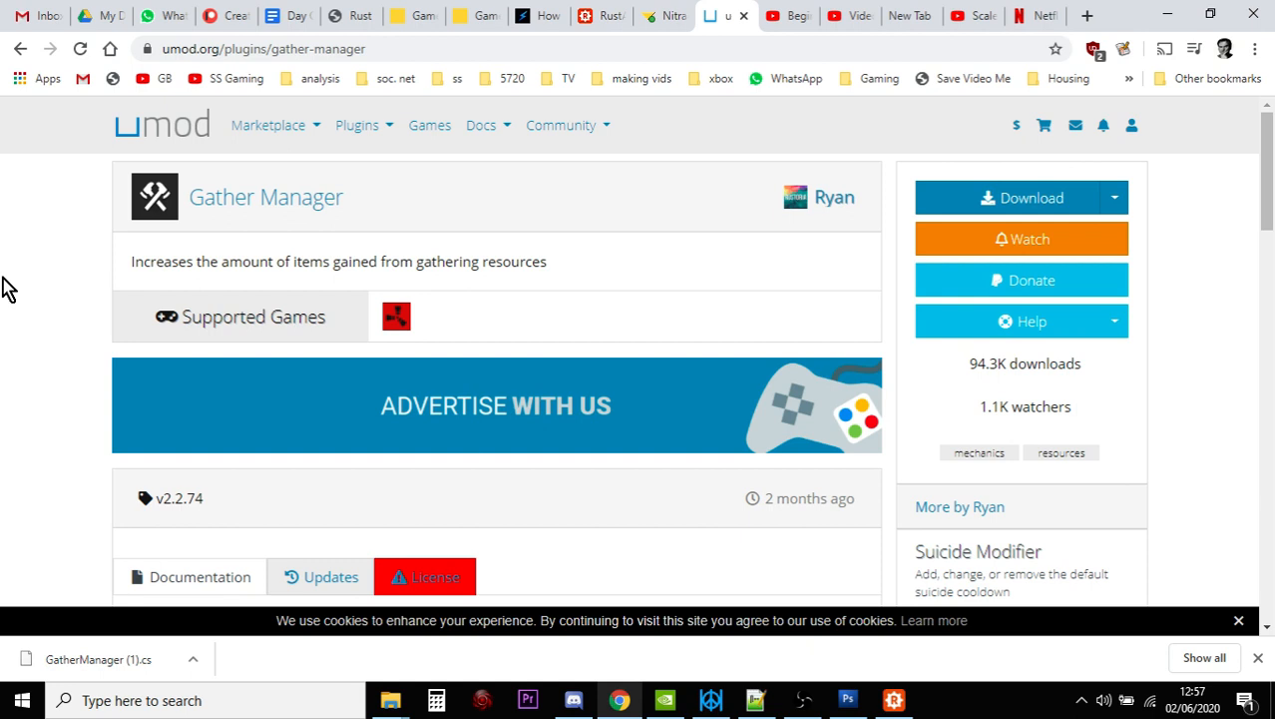
mouse_move(196, 292)
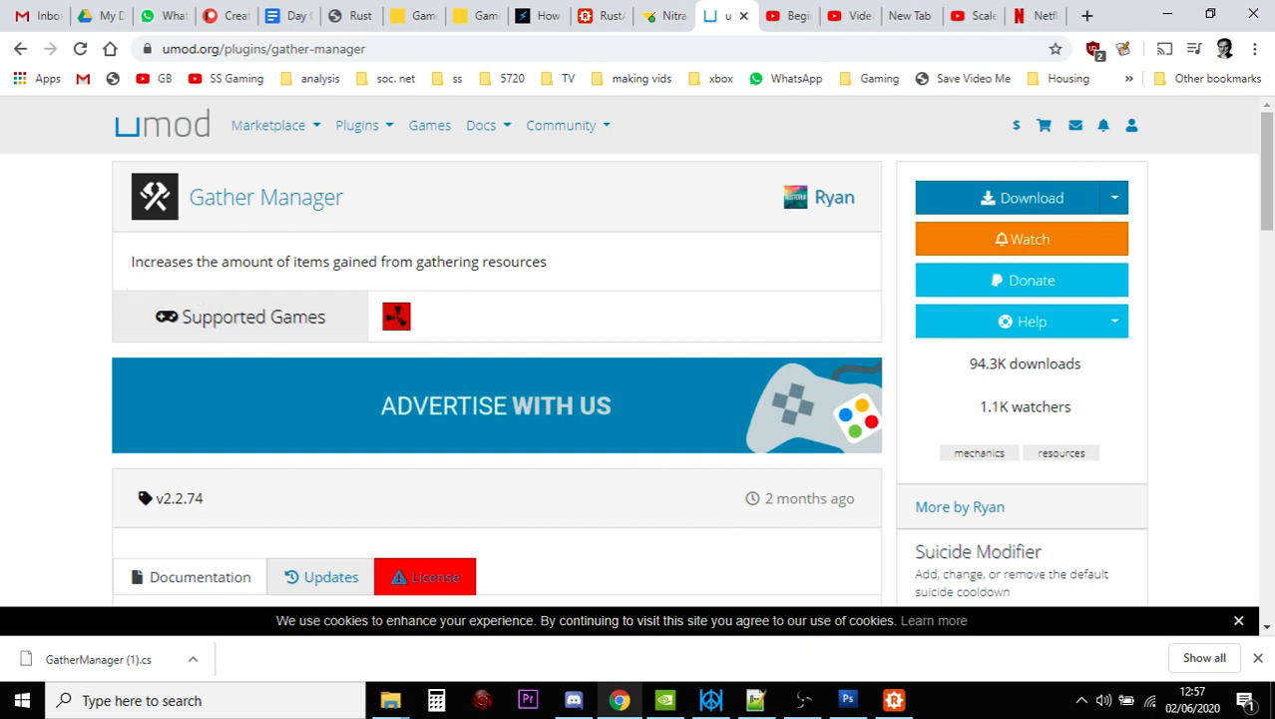
mouse_move(57, 372)
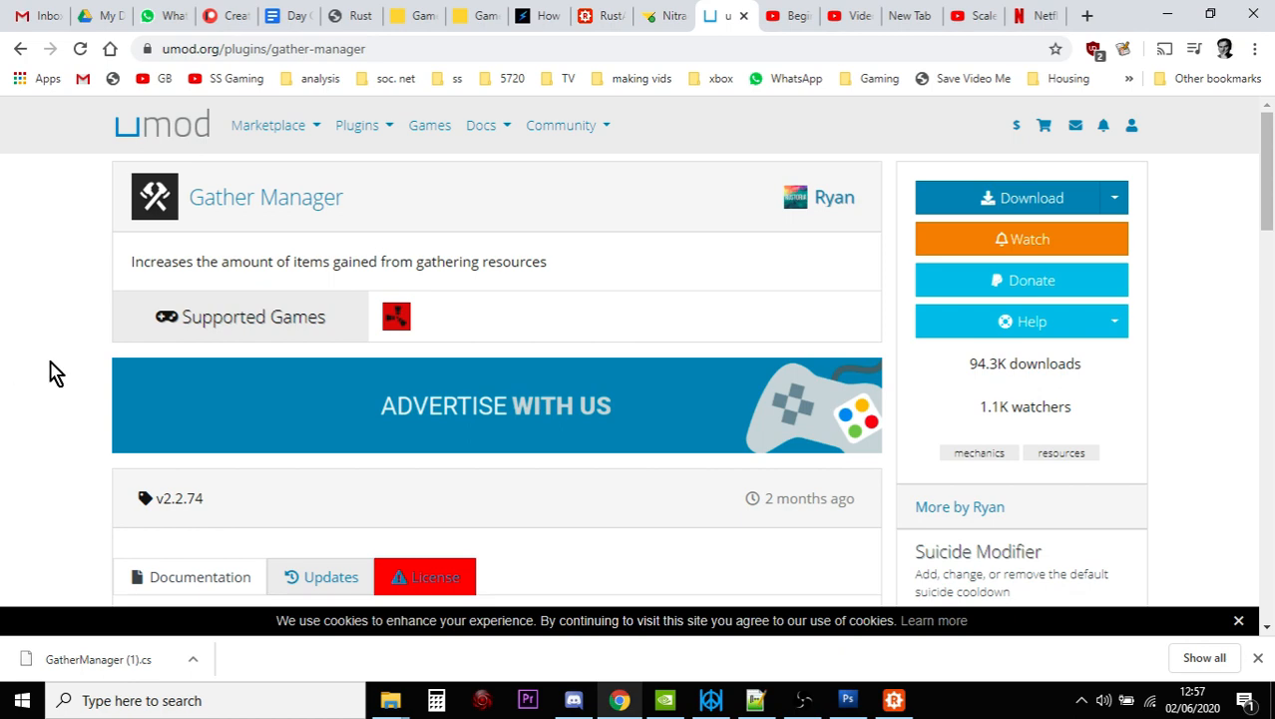